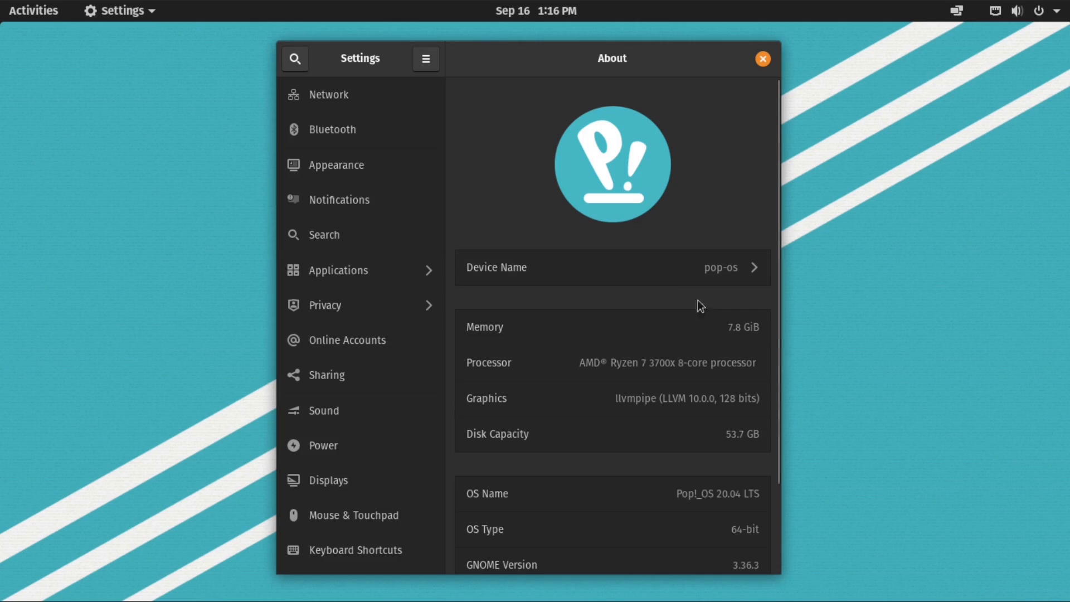
mouse_move(753, 287)
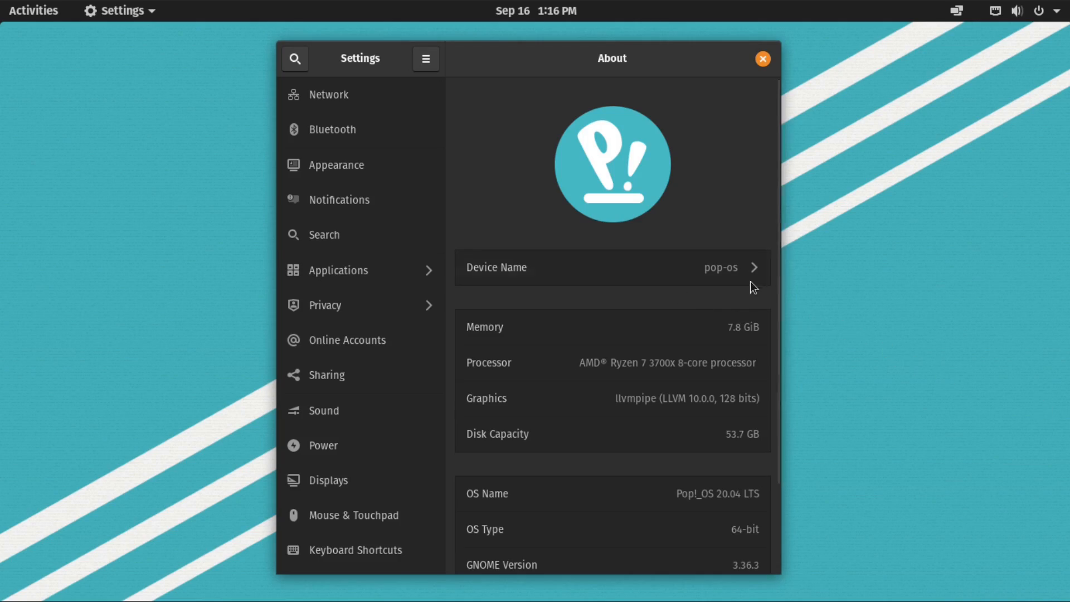
mouse_move(628, 388)
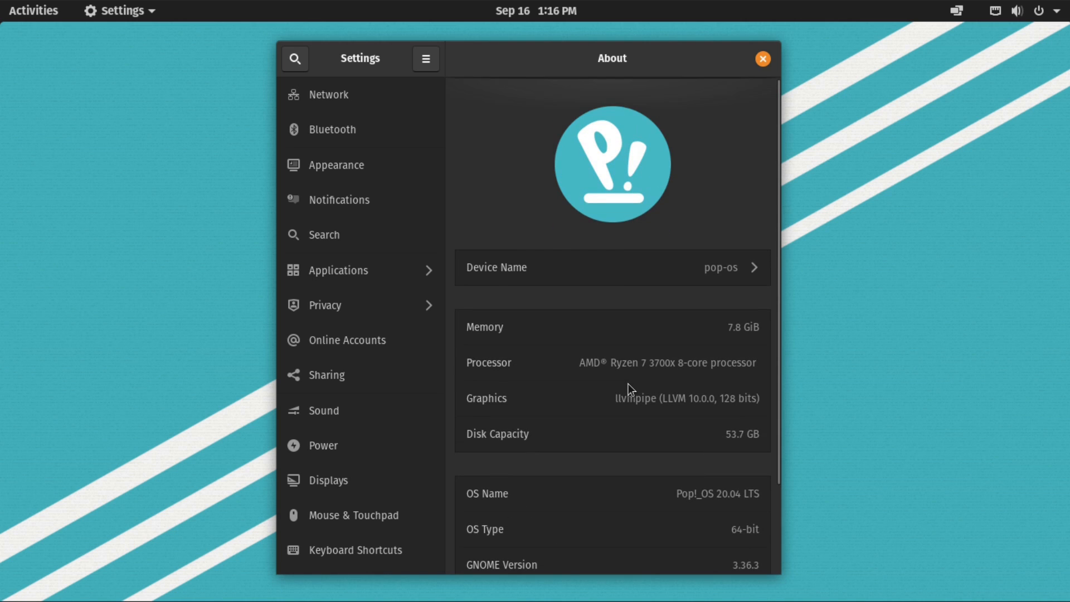
mouse_move(34, 10)
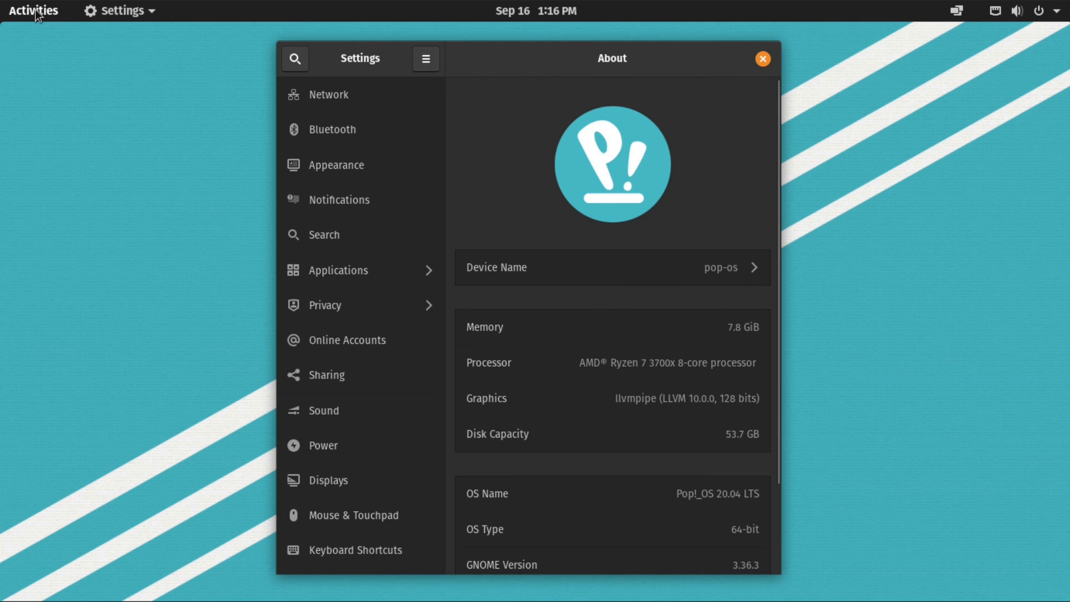
Browse the System76 homepage and go to its Pop!_OS page
click(32, 10)
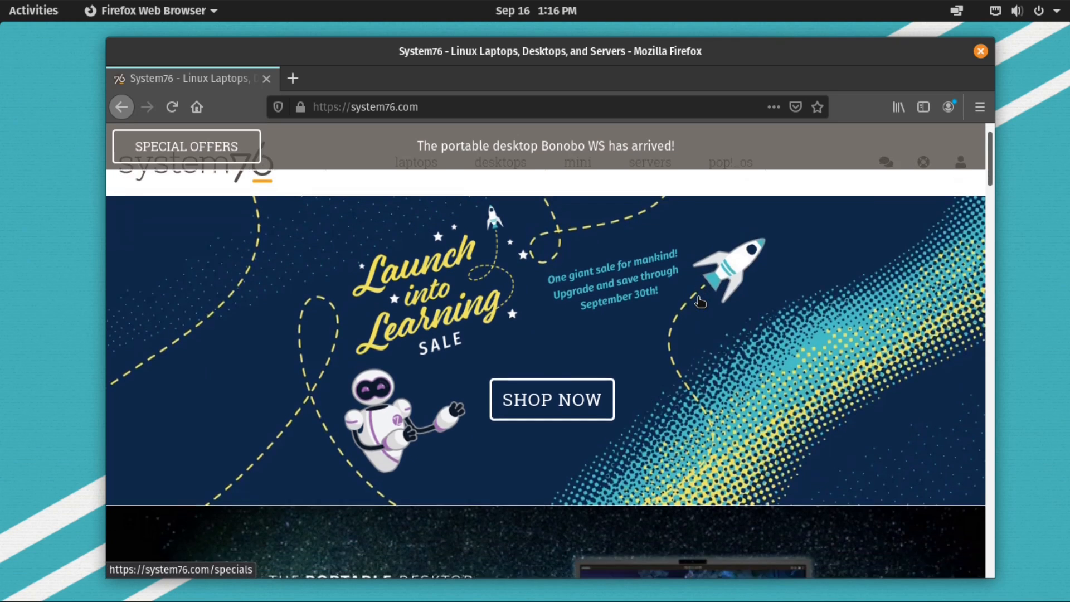
scroll(down, 3)
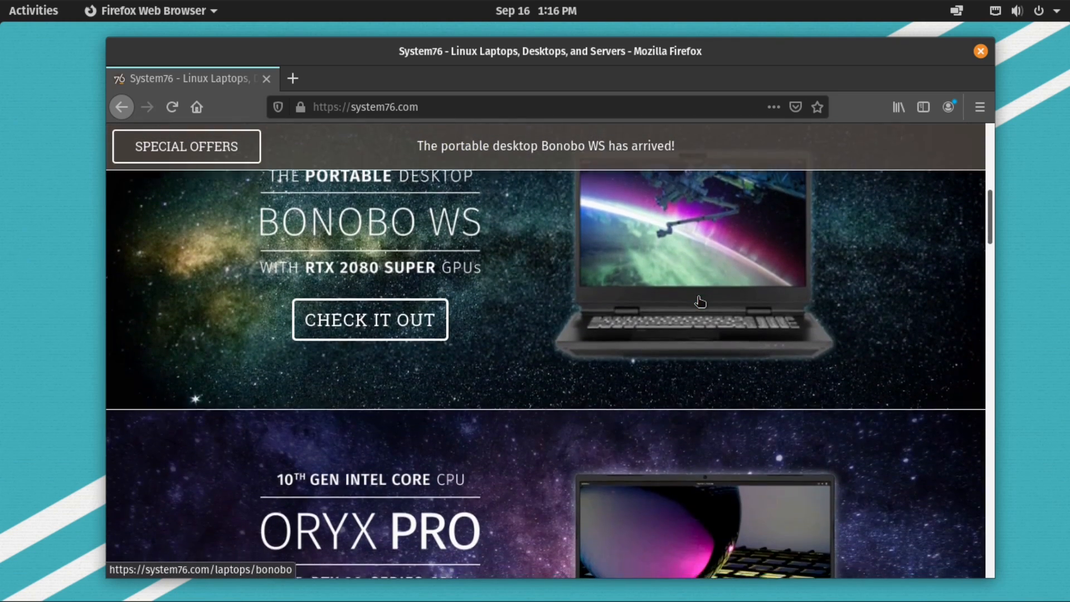
scroll(up, 3)
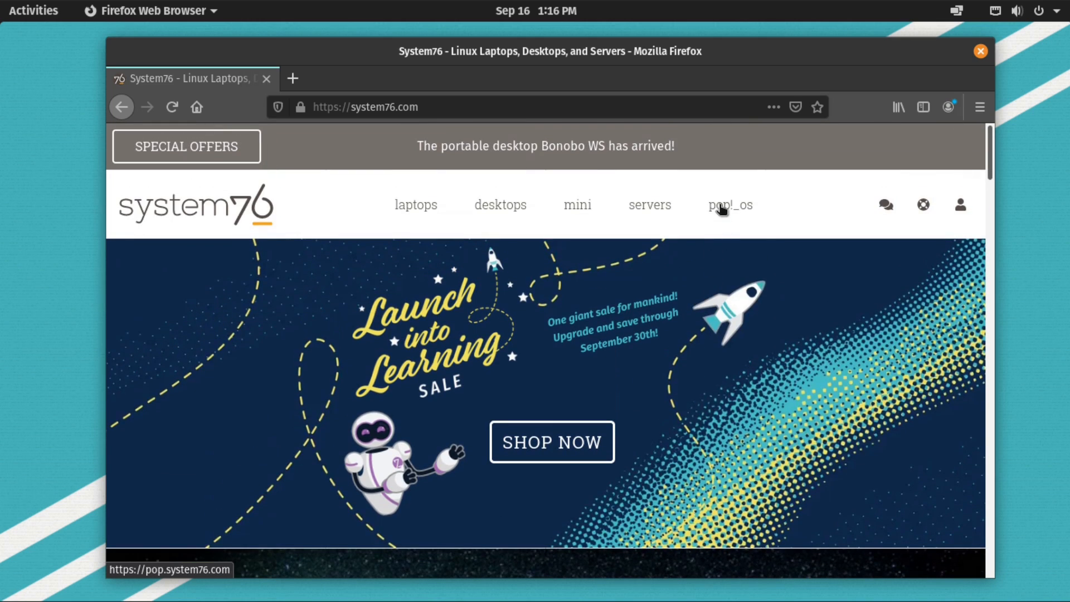
click(730, 205)
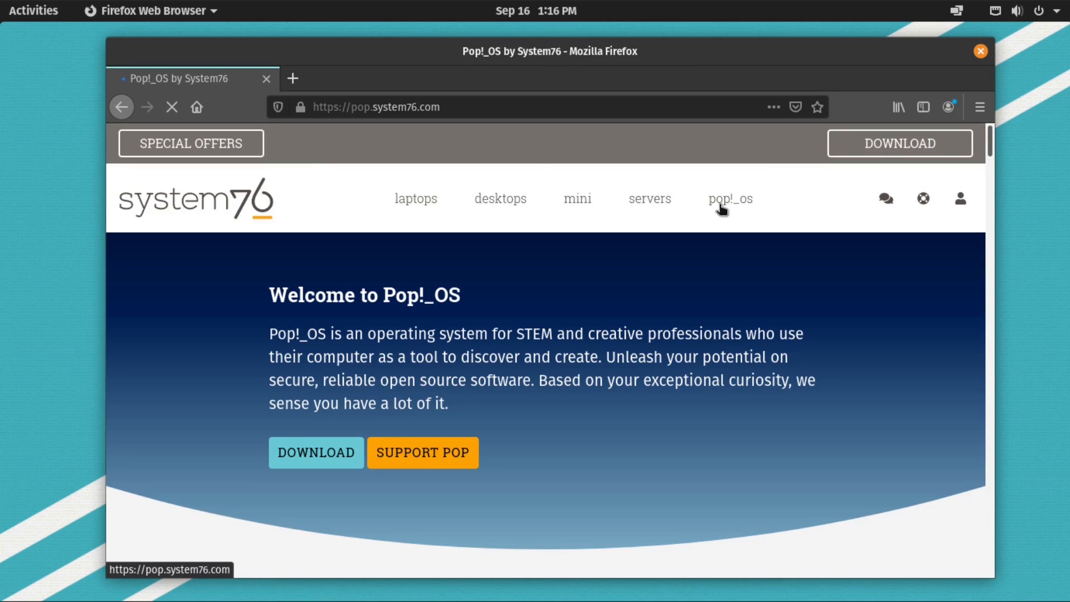
mouse_move(714, 214)
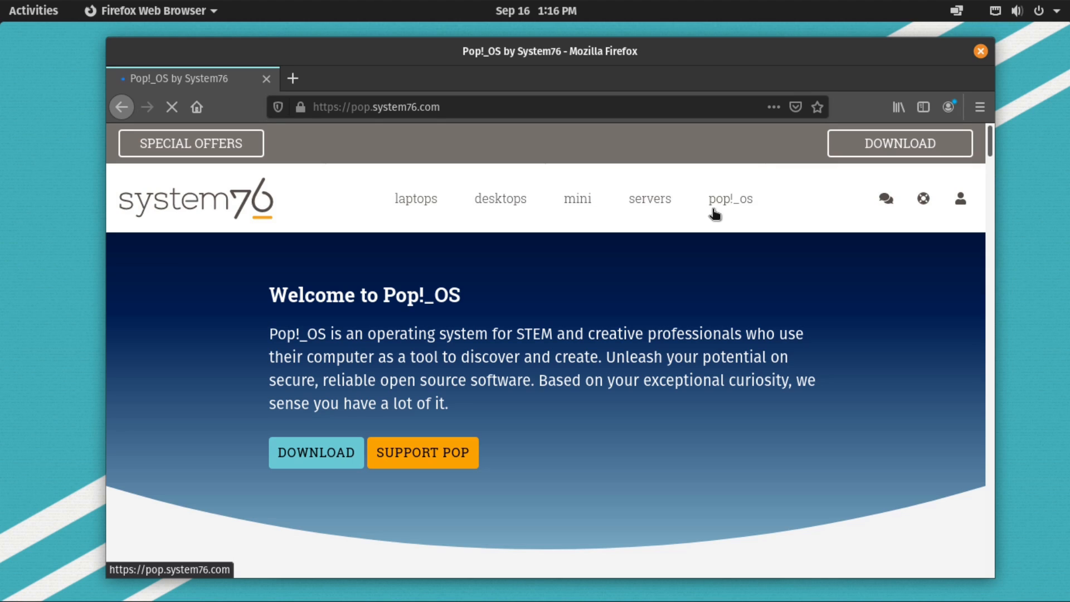
Scroll through the Pop!_OS workflow feature sections
scroll(down, 3)
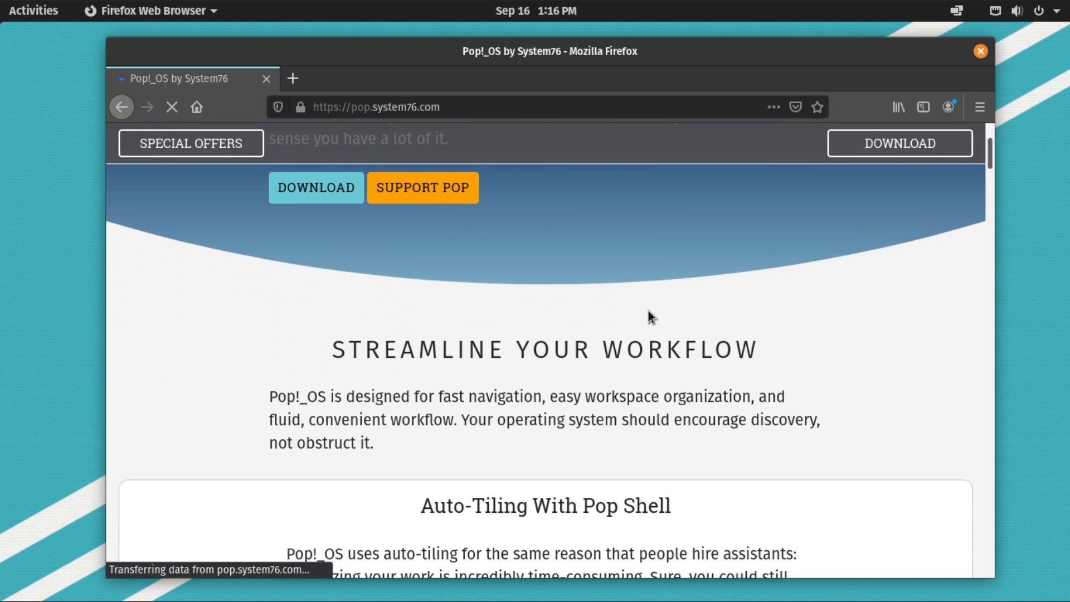
scroll(down, 3)
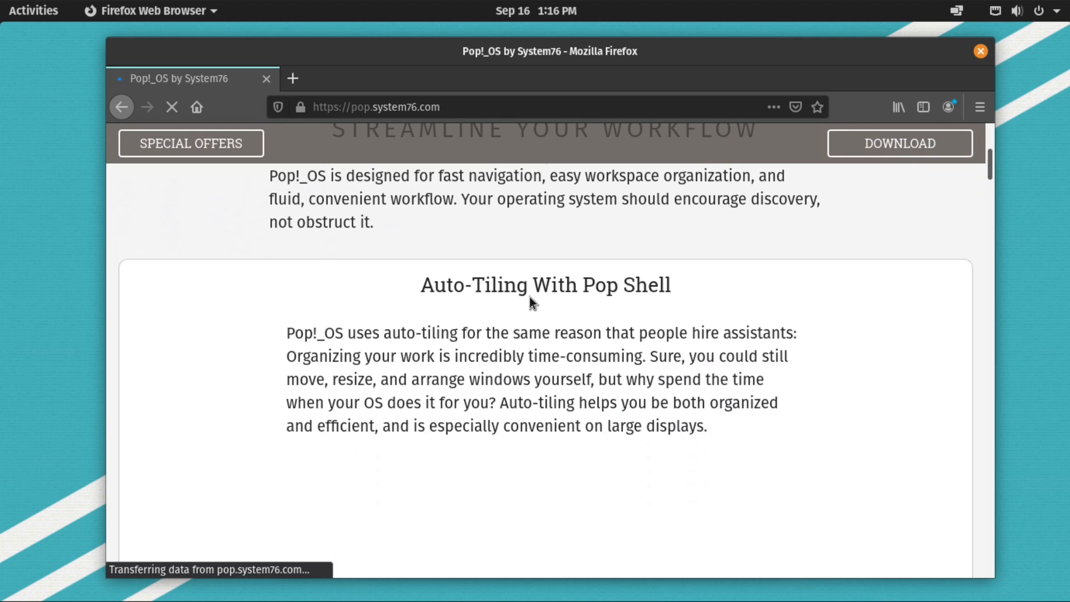
scroll(down, 3)
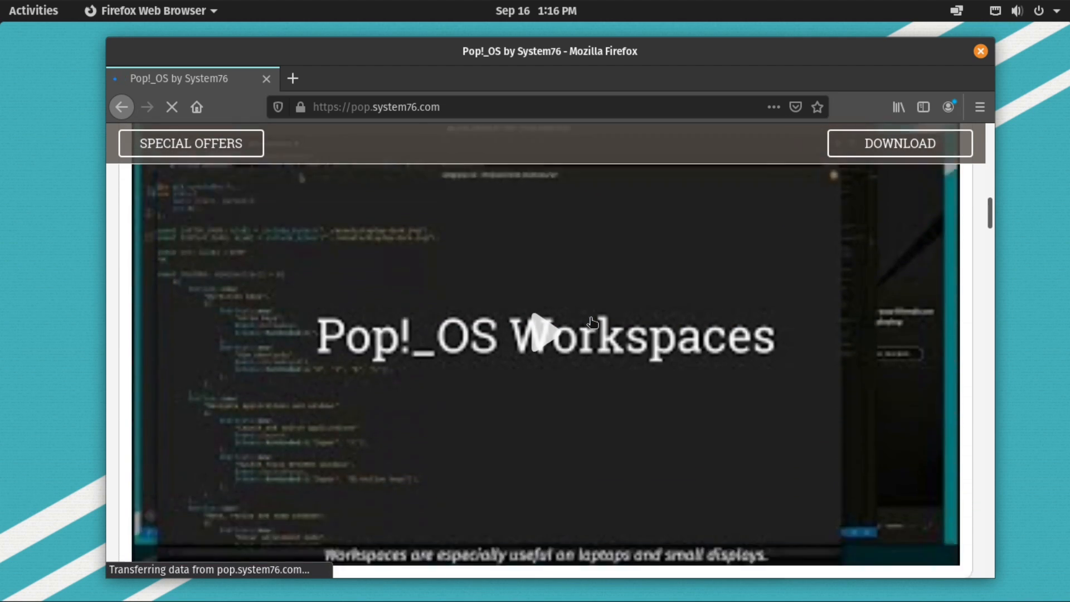
scroll(down, 3)
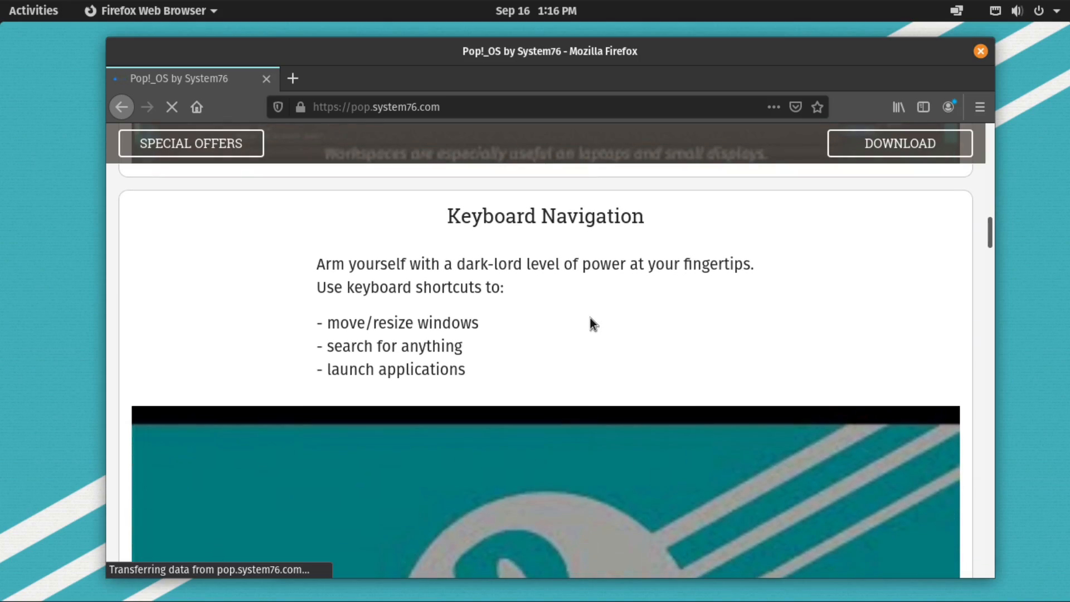
click(981, 50)
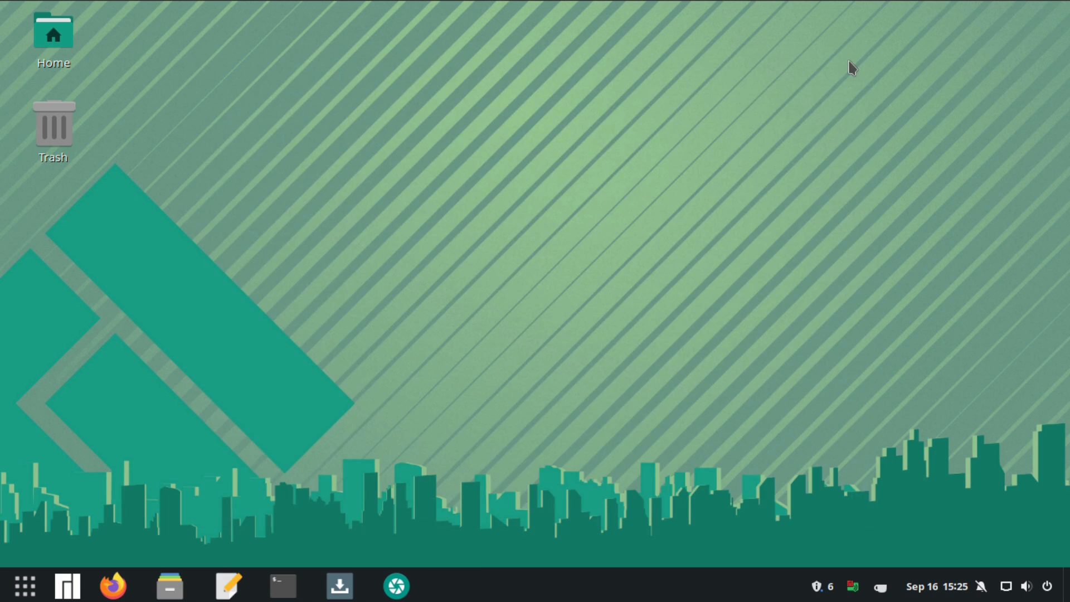
Launch Firefox on Manjaro and scroll through manjaro.org's Team page members
click(111, 585)
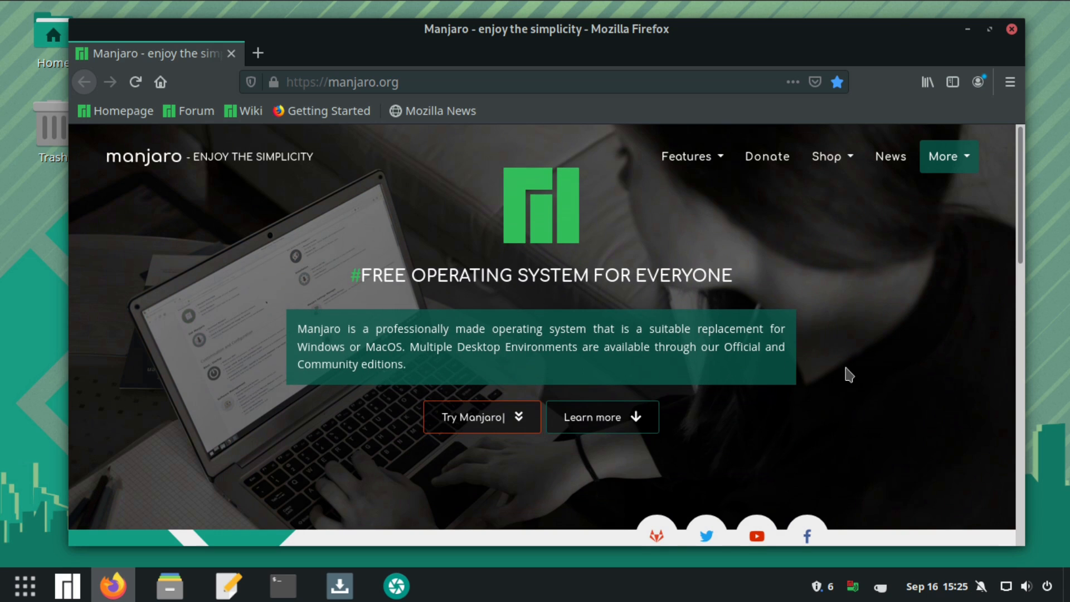
scroll(down, 3)
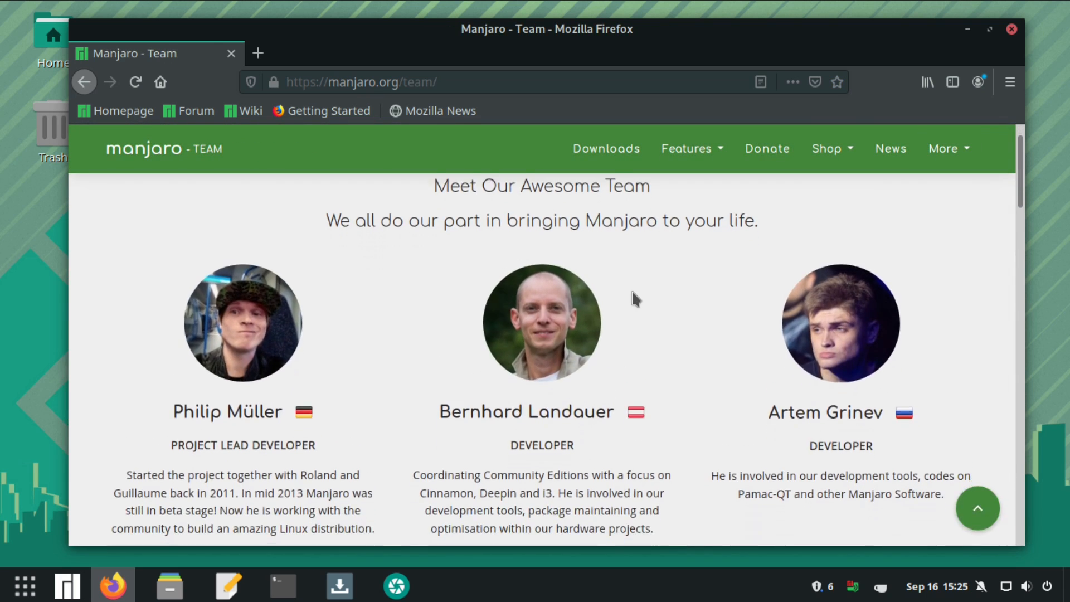
scroll(down, 3)
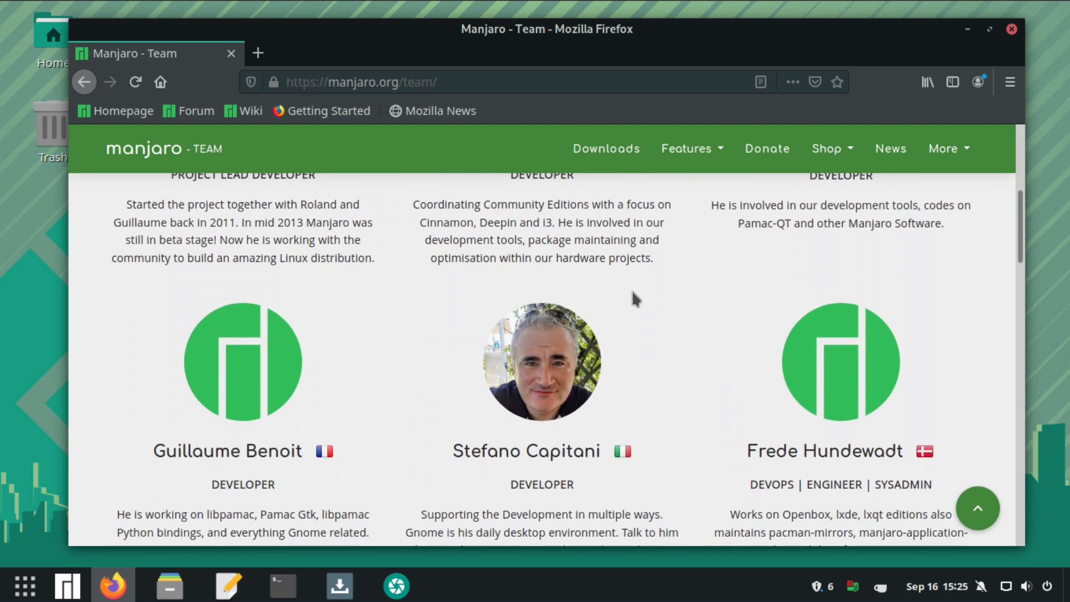
scroll(down, 3)
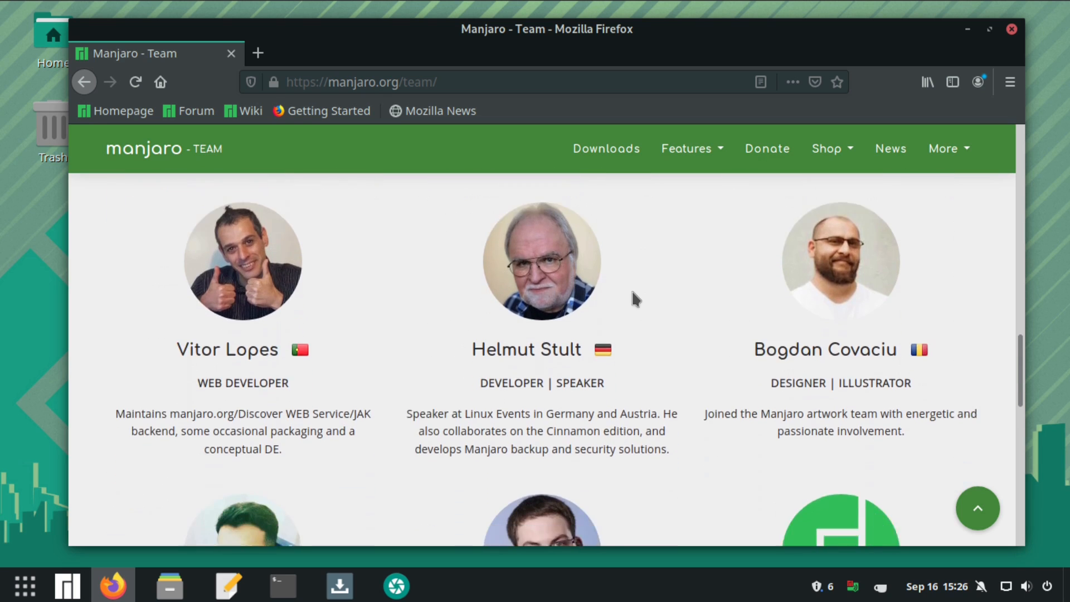
scroll(down, 3)
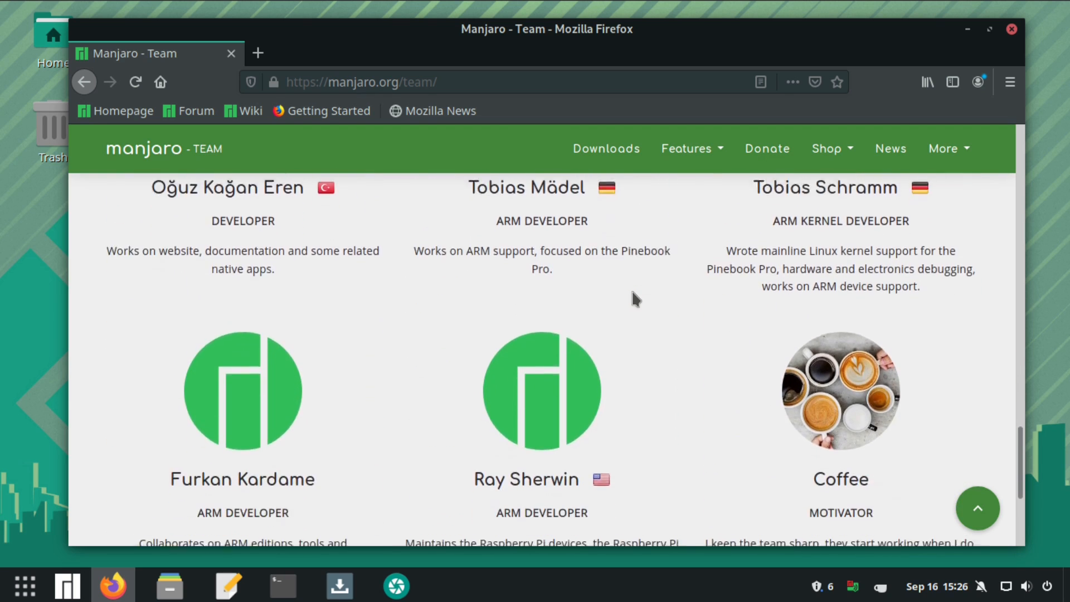
scroll(down, 3)
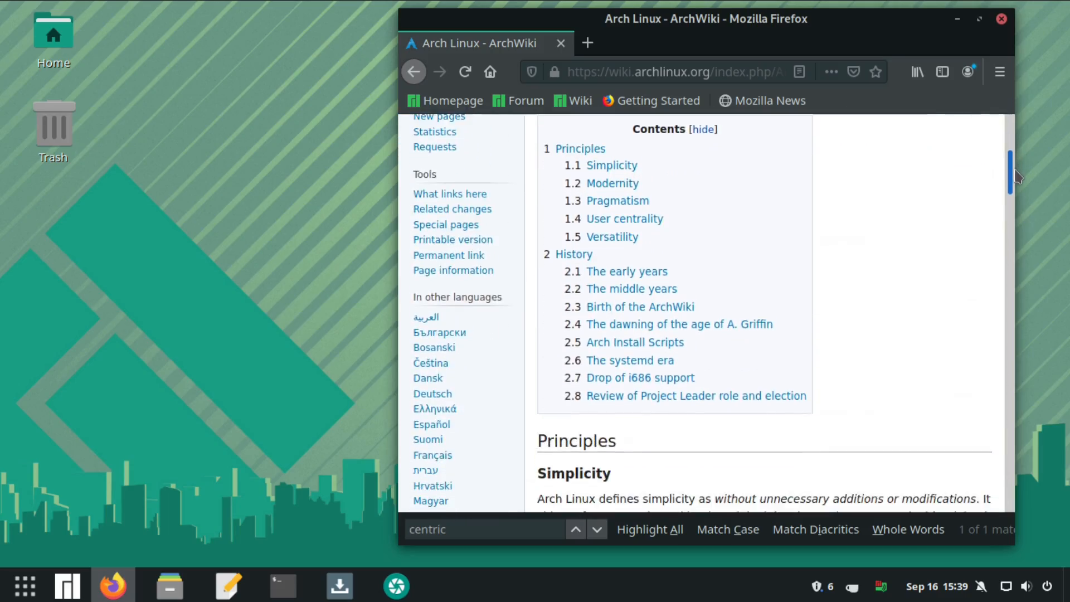
Scroll the ArchWiki article down to the User centrality principle
scroll(down, 3)
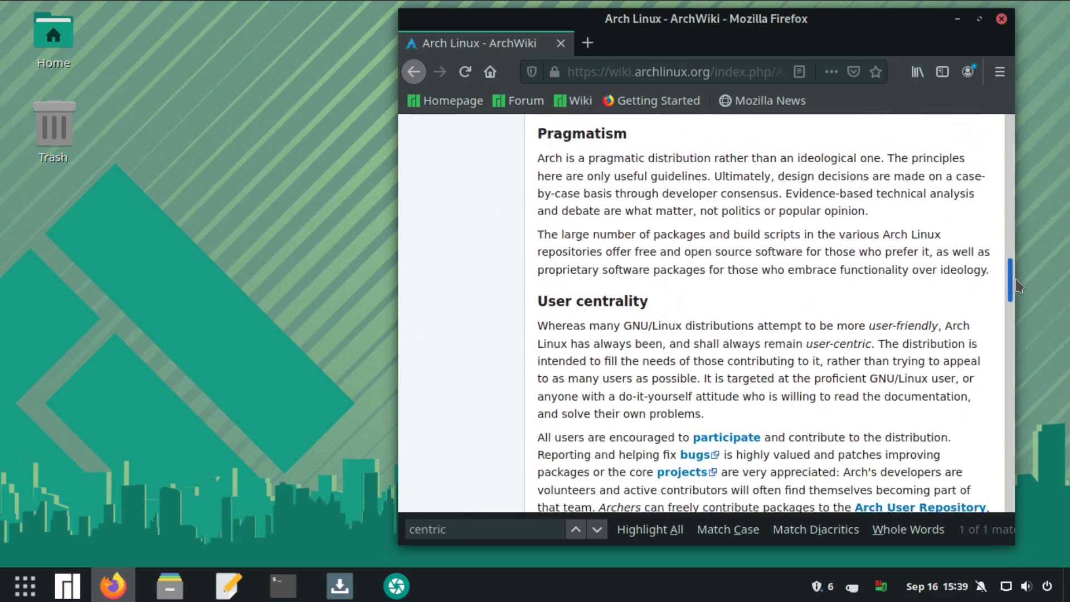
scroll(down, 3)
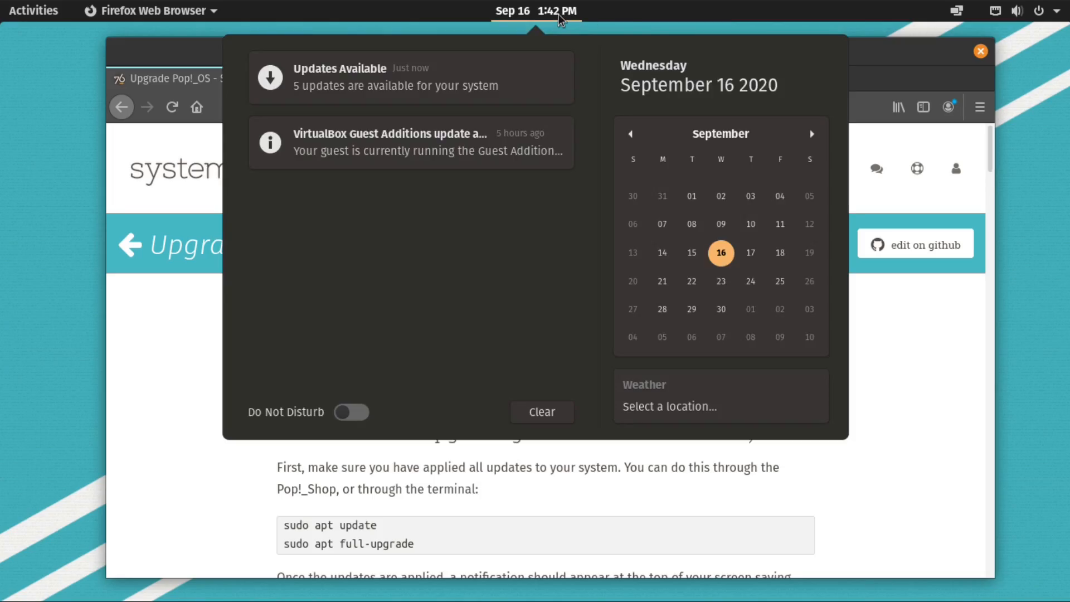
Open the Updates Available notification to reach Pop!_Shop's update page
click(409, 77)
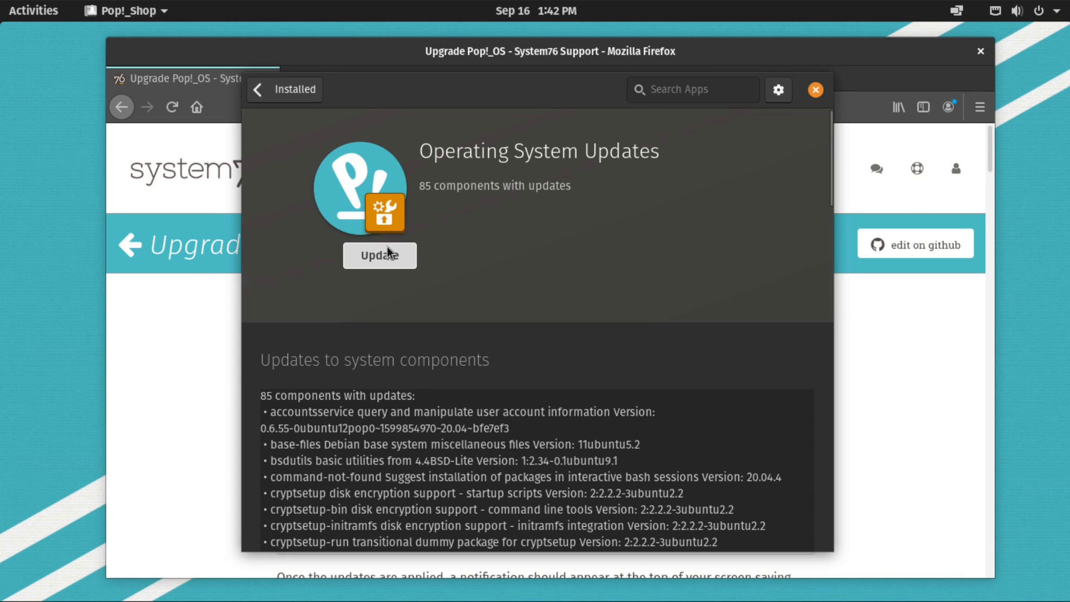
mouse_move(478, 272)
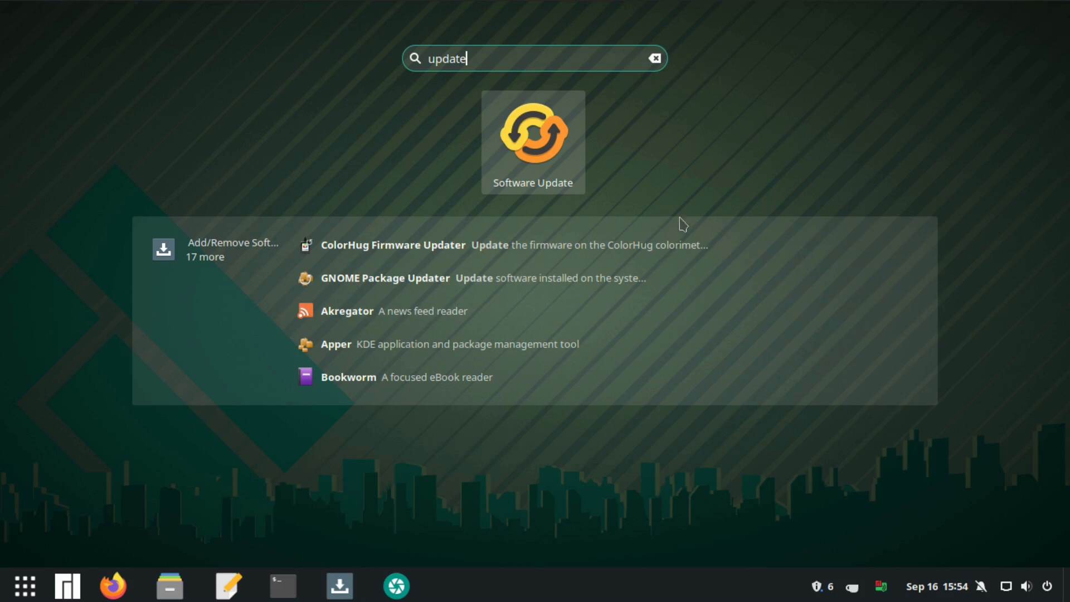
Apply all pending updates in Pamac and confirm the transaction summary
key(Escape)
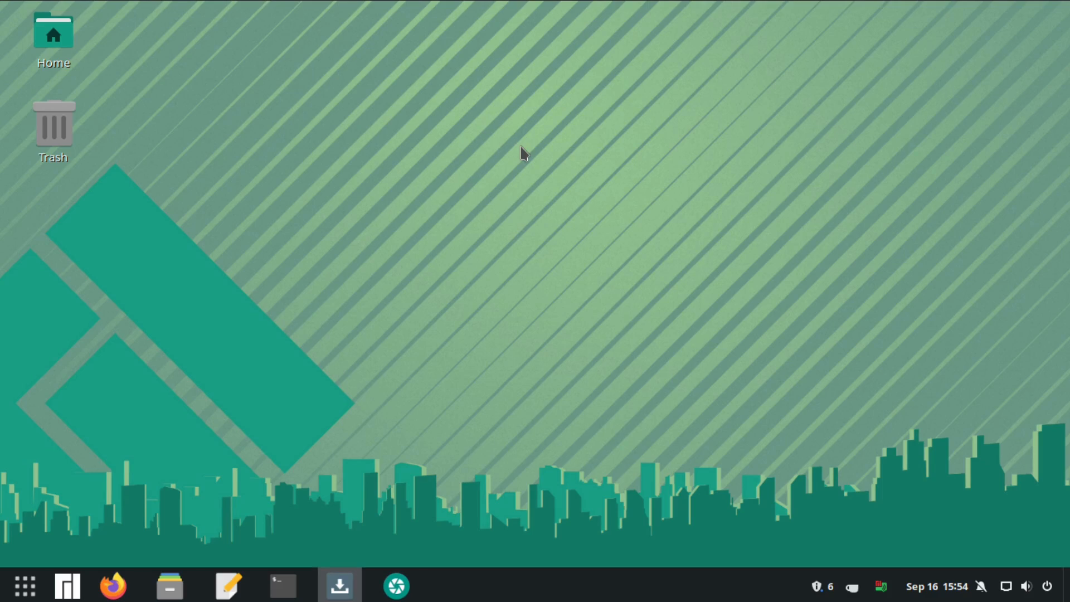
click(338, 585)
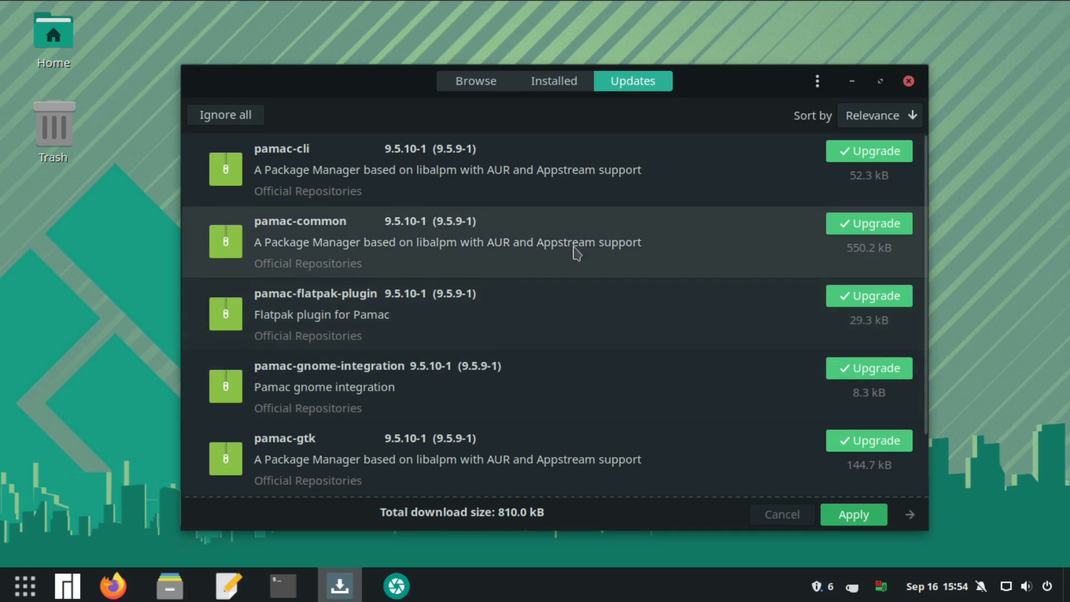
click(852, 513)
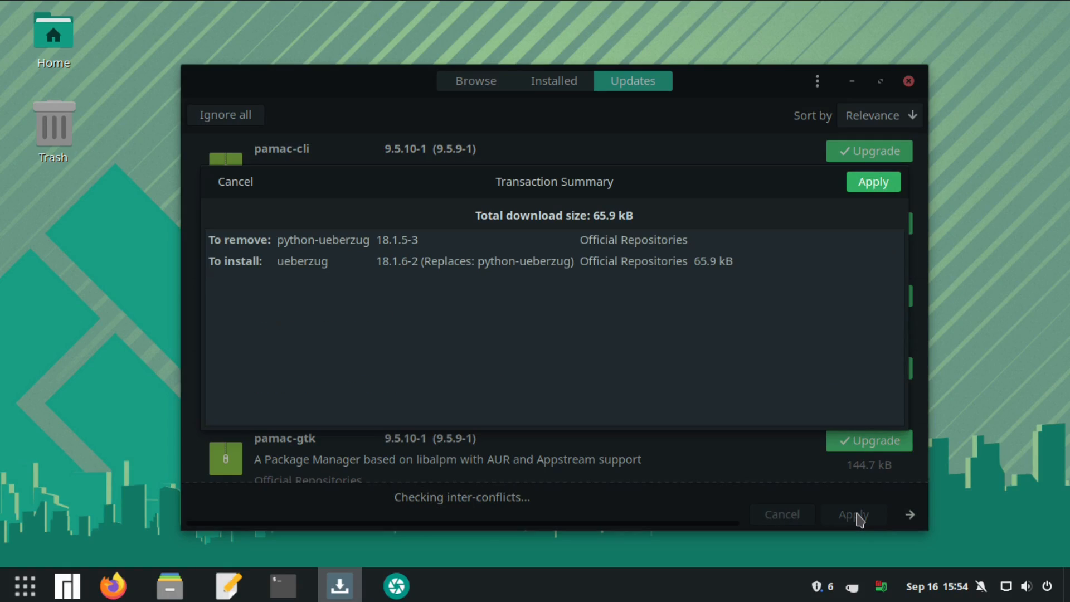
mouse_move(879, 203)
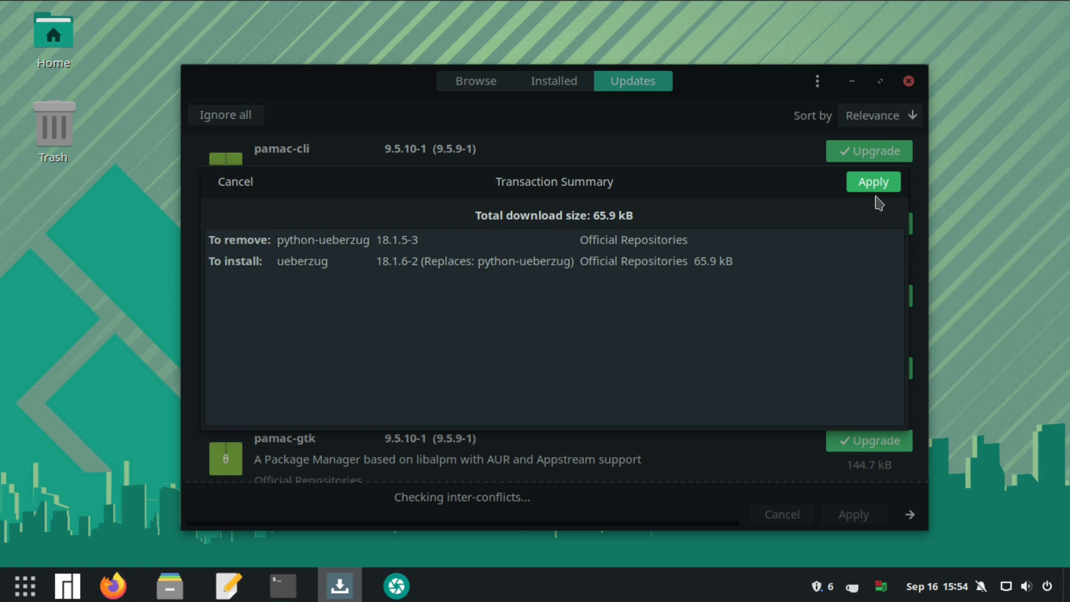
click(873, 182)
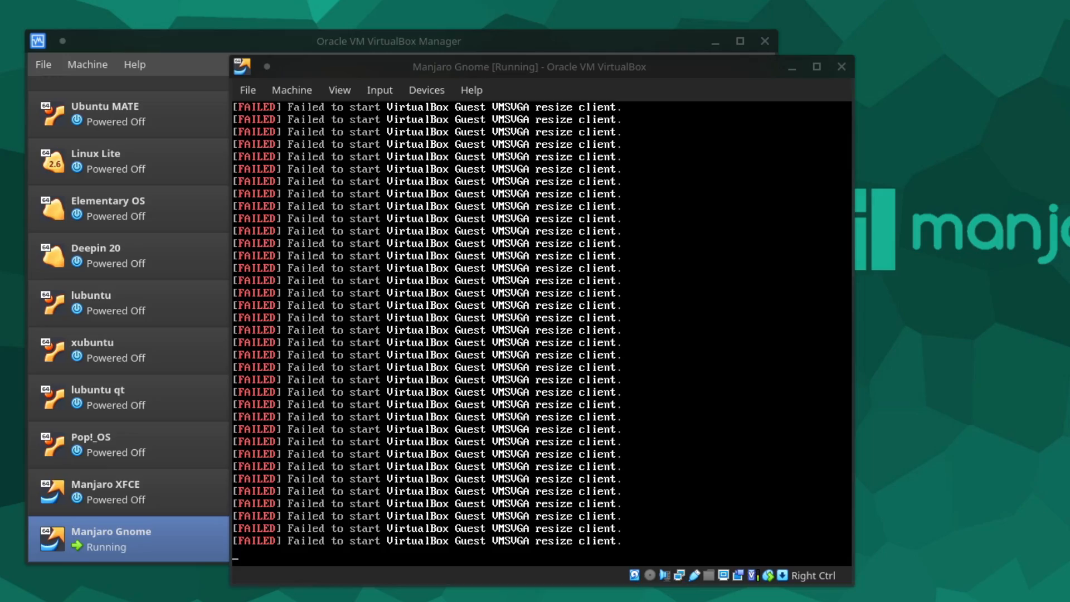
mouse_move(896, 464)
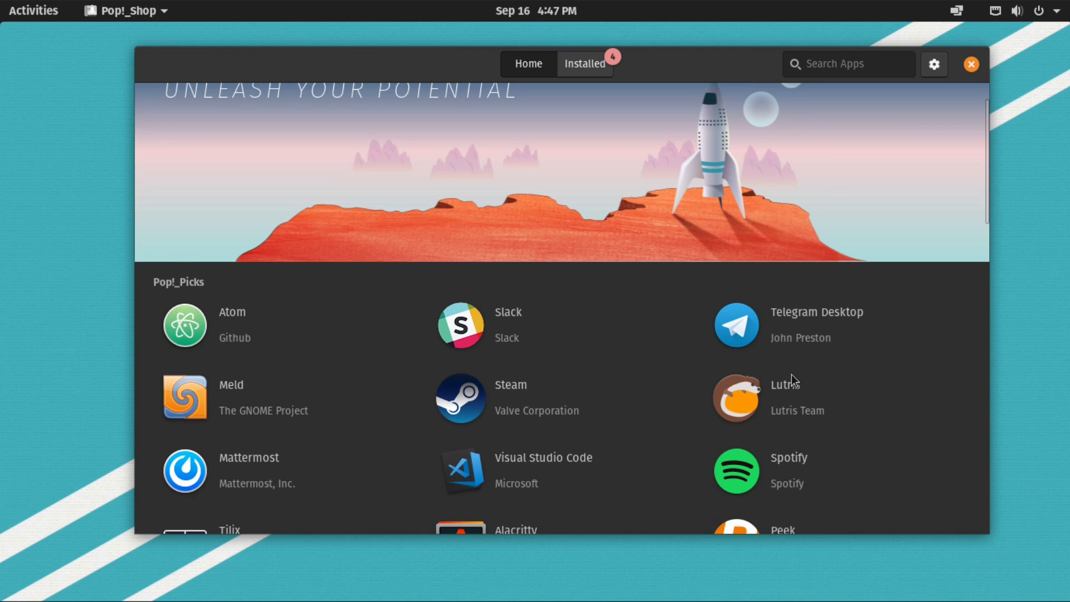
Browse Pop!_Shop's Audio category and return to the store home
scroll(down, 3)
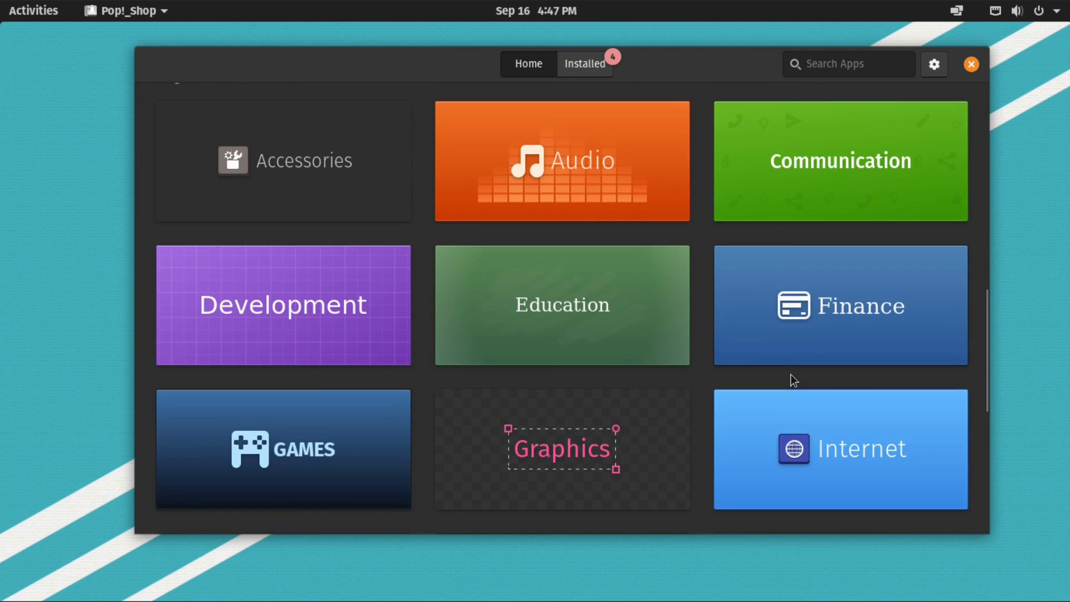
click(560, 161)
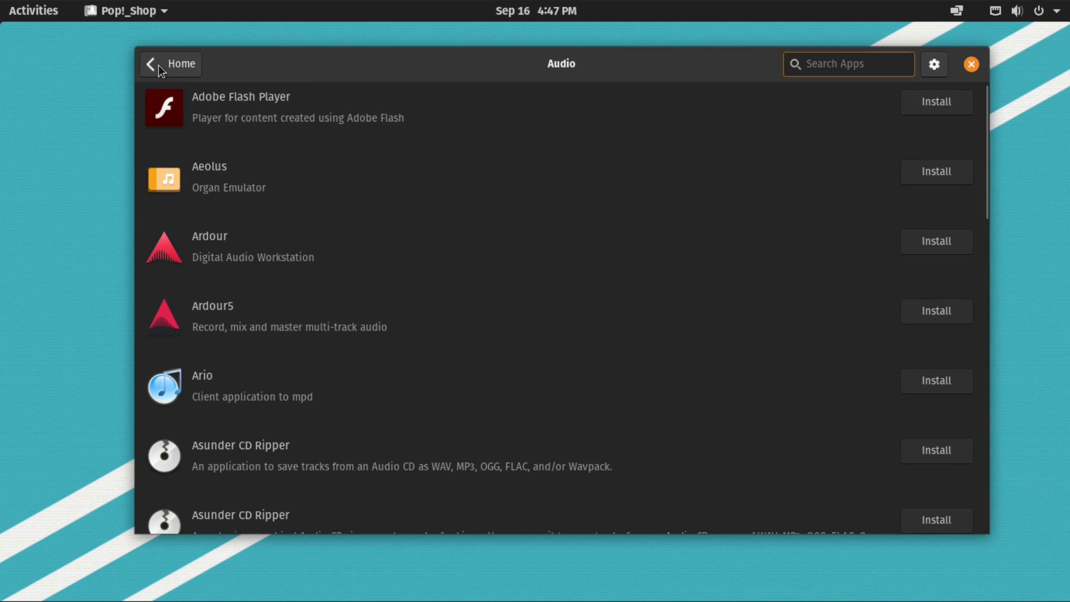
click(169, 63)
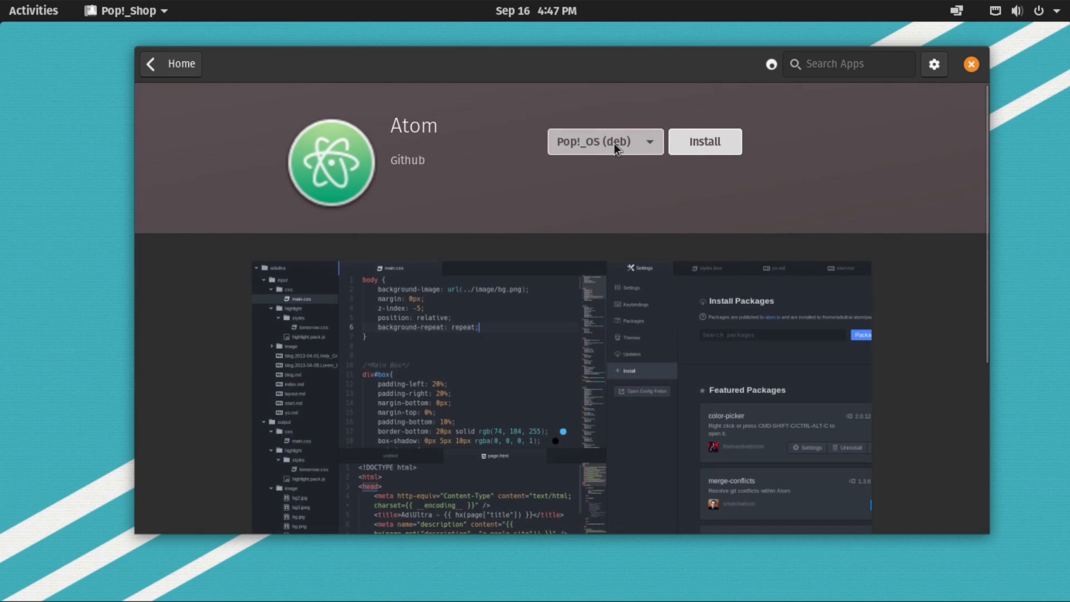
View Atom's package format options and go to the software sources settings
click(603, 142)
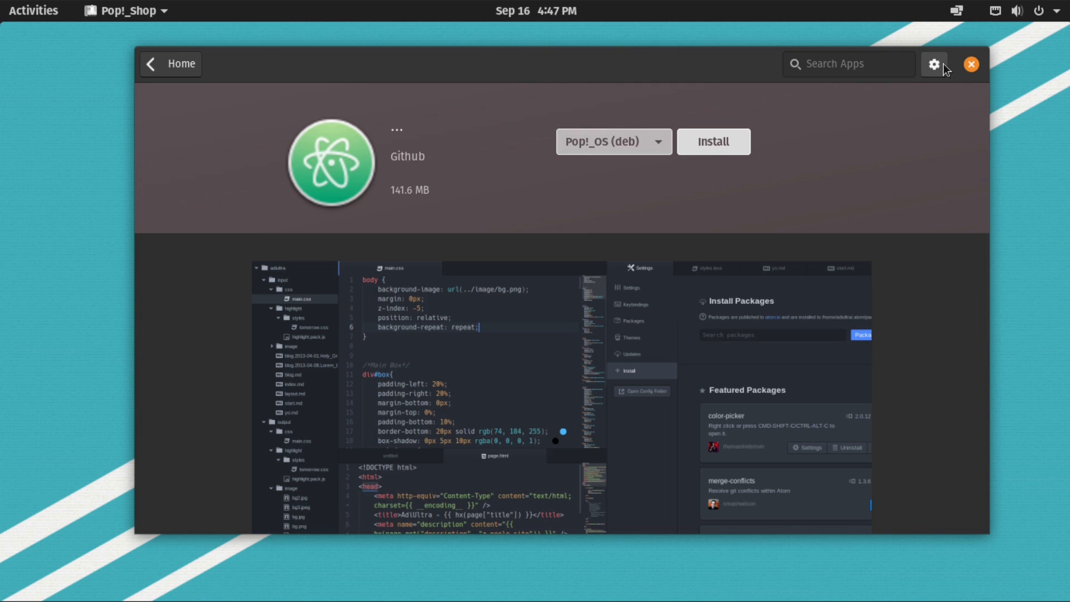
click(933, 64)
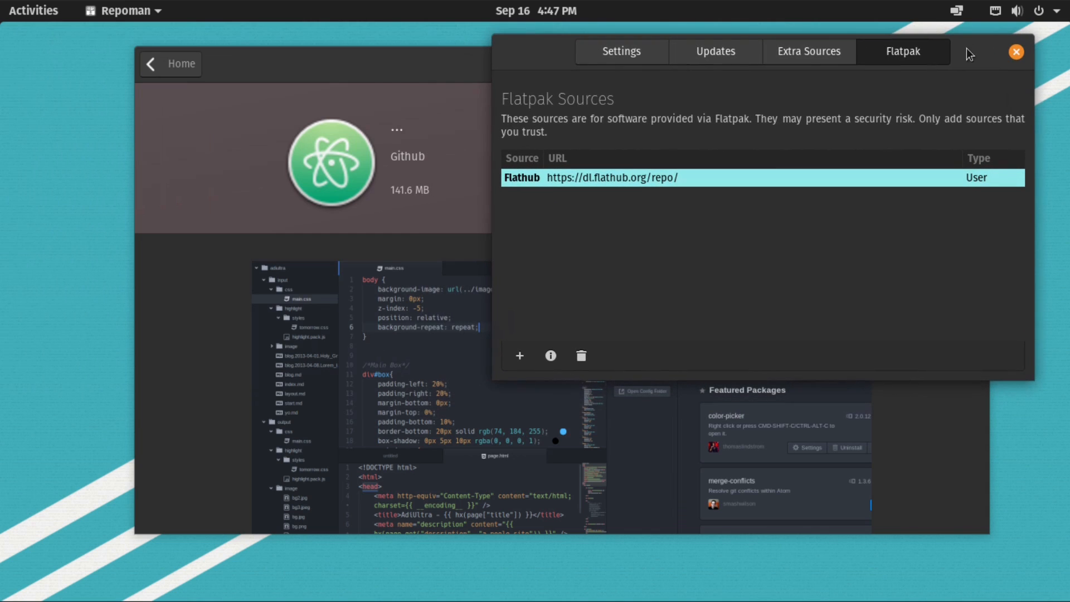
Show Repoman's Flatpak sources listing Flathub
click(715, 51)
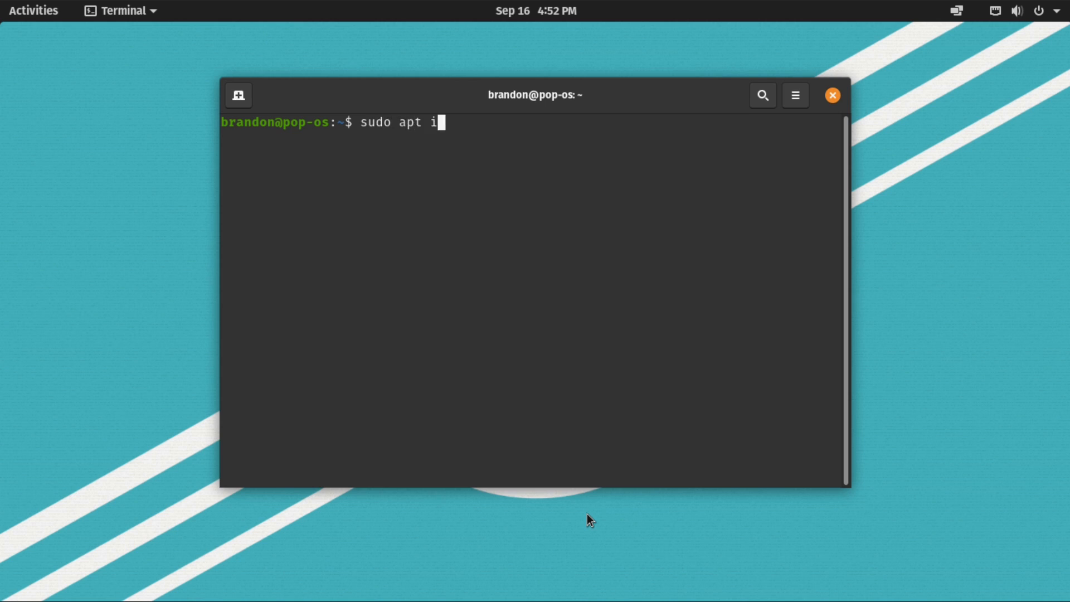
Run 'sudo apt install holl...' in the terminal
text(nstall holl)
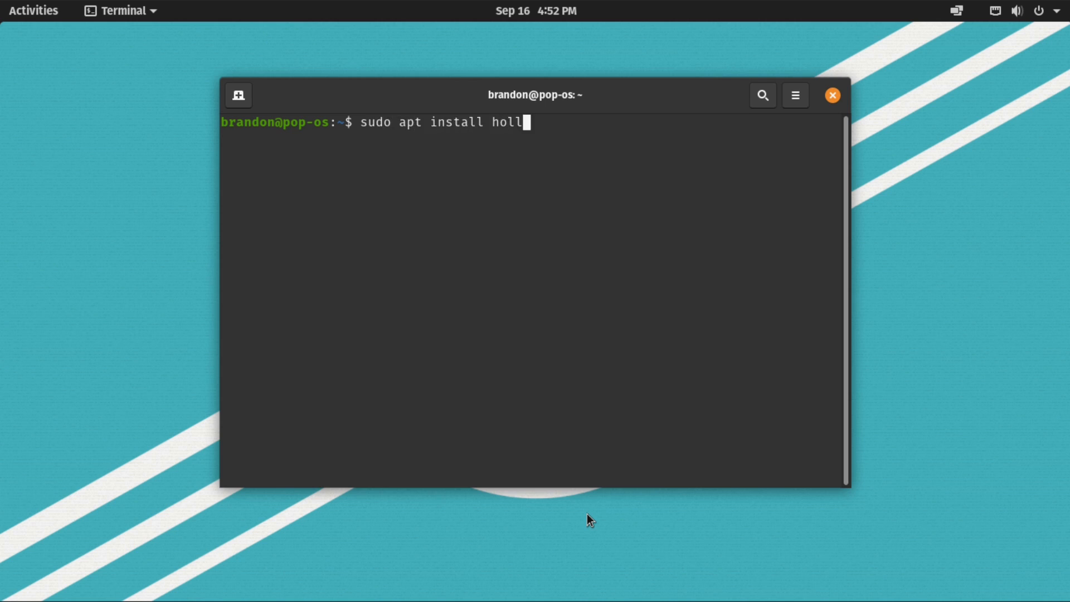
key(Return)
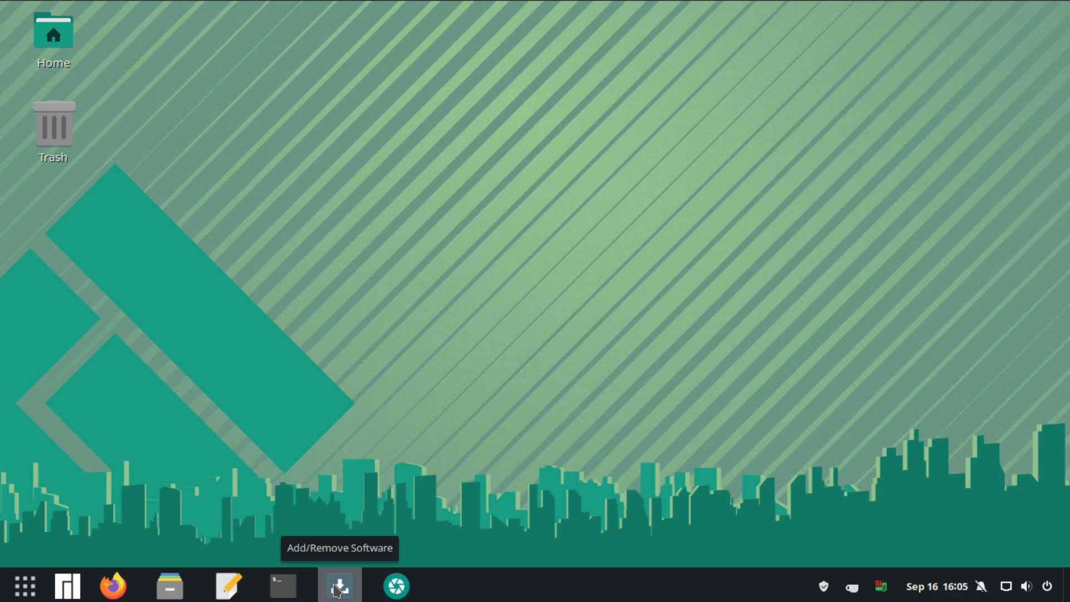
Launch Pamac and go to its Preferences
click(339, 585)
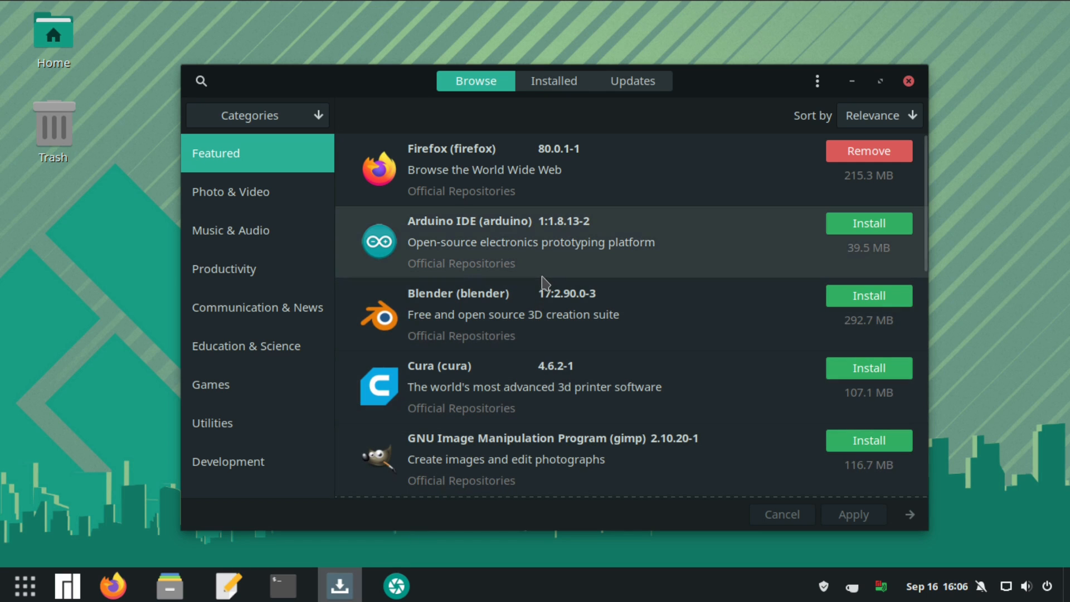
scroll(down, 3)
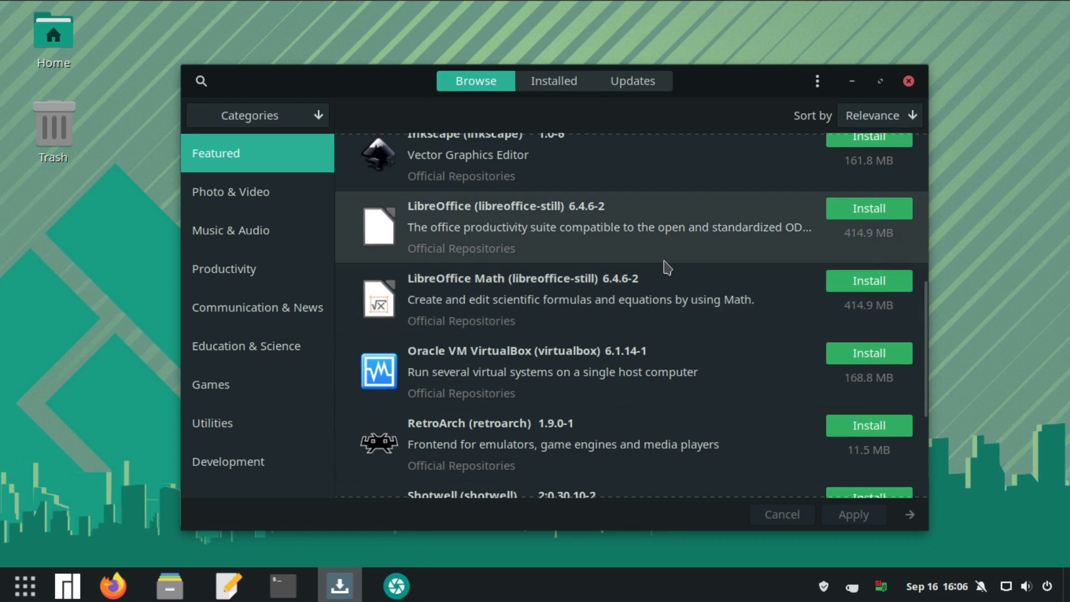
click(231, 229)
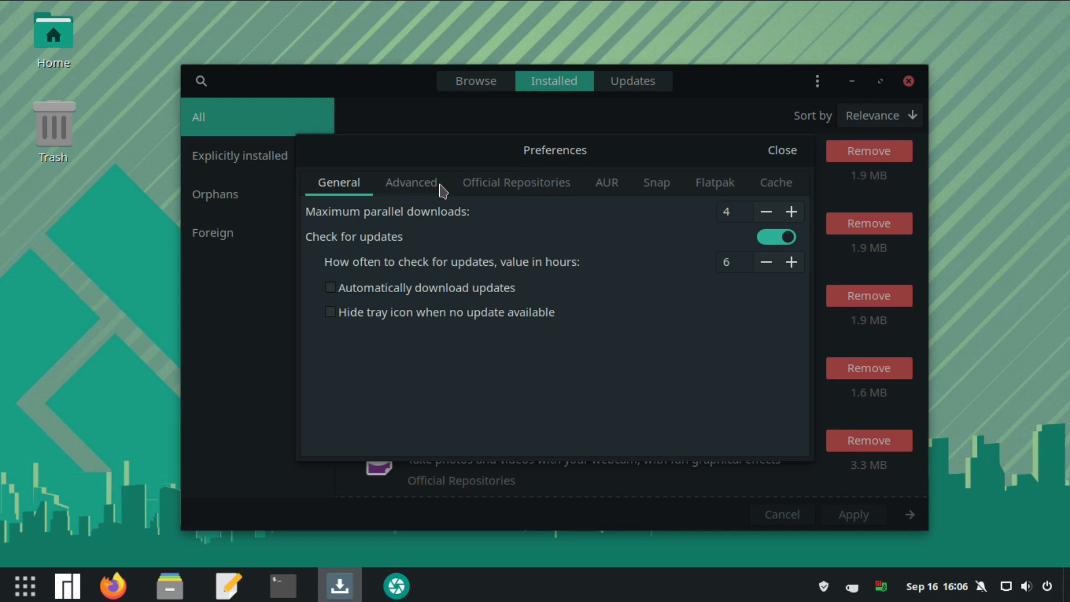
Review the mirror, Snap and Flatpak settings, then enable AUR support
click(516, 181)
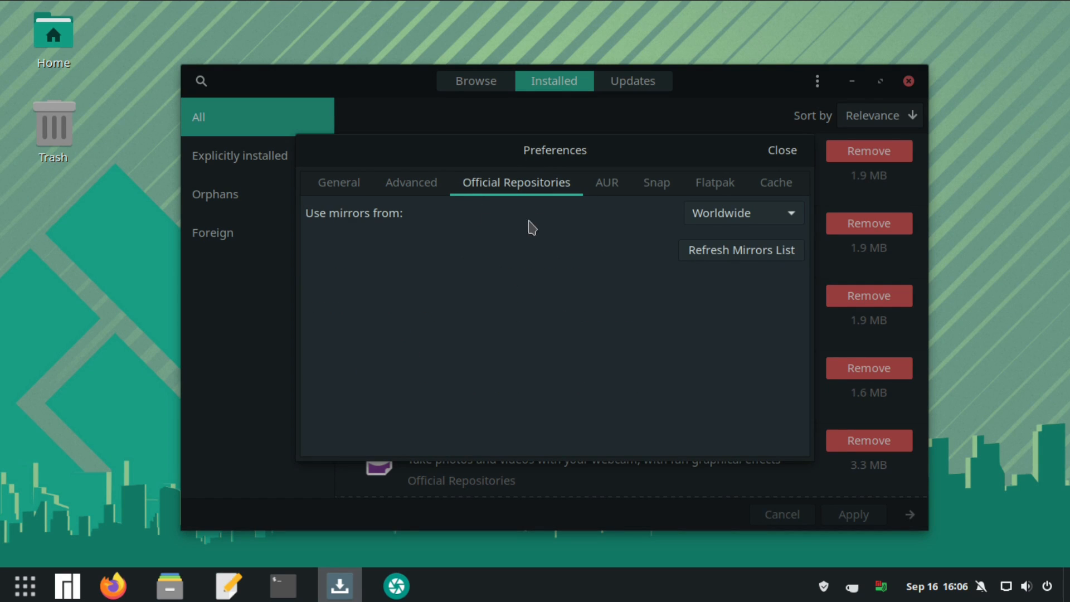
click(656, 182)
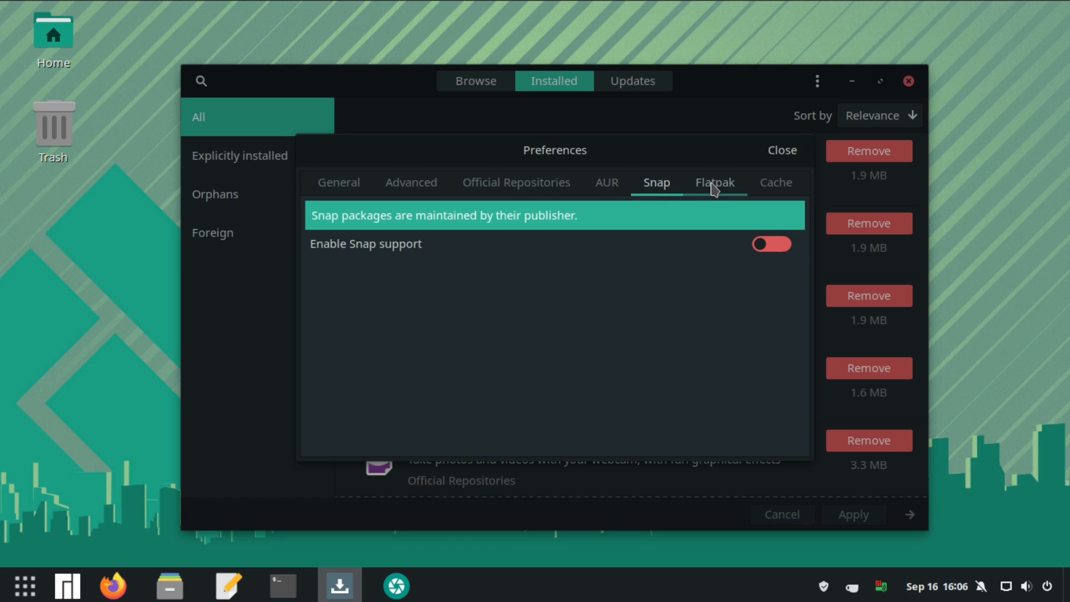
click(714, 182)
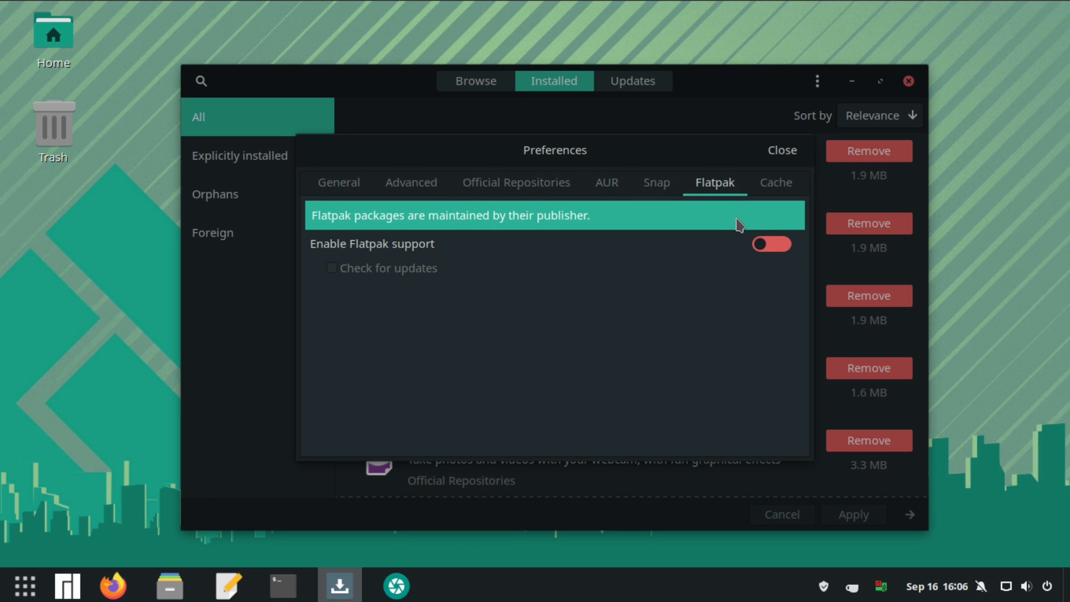
click(604, 182)
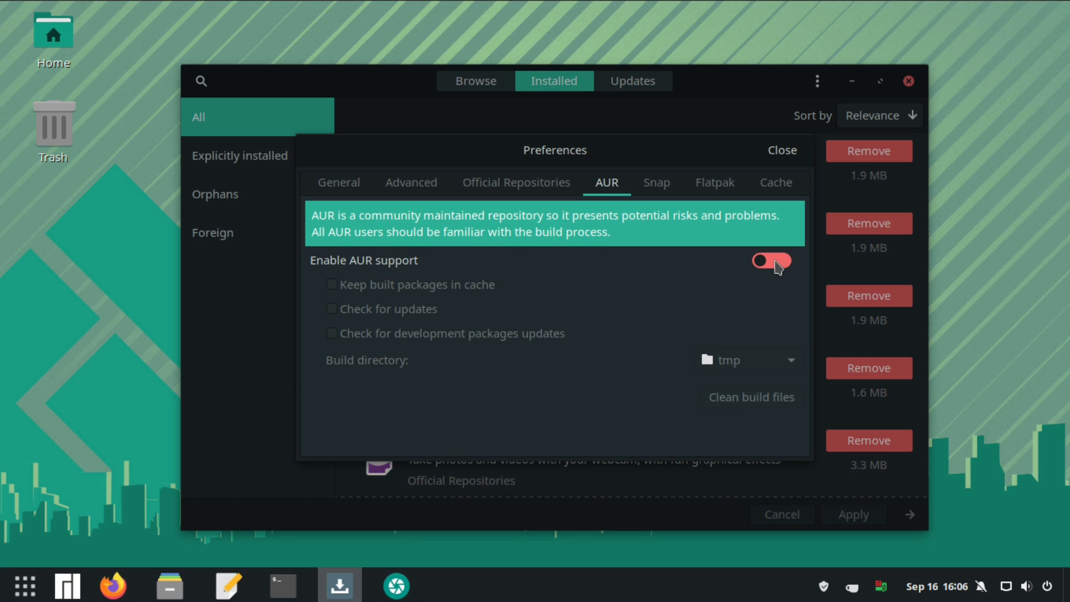
click(770, 260)
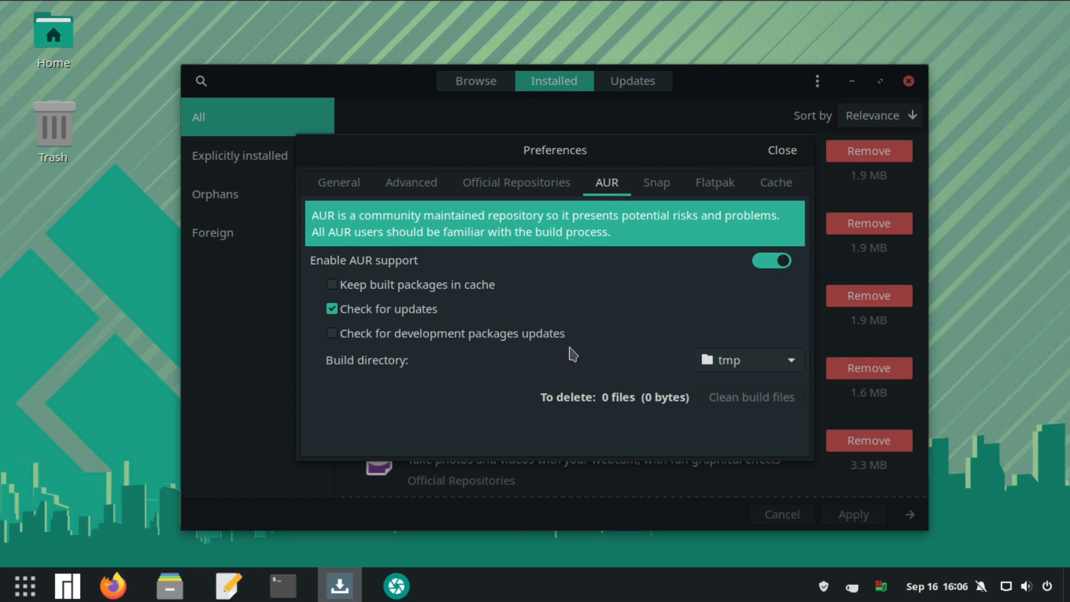
click(780, 151)
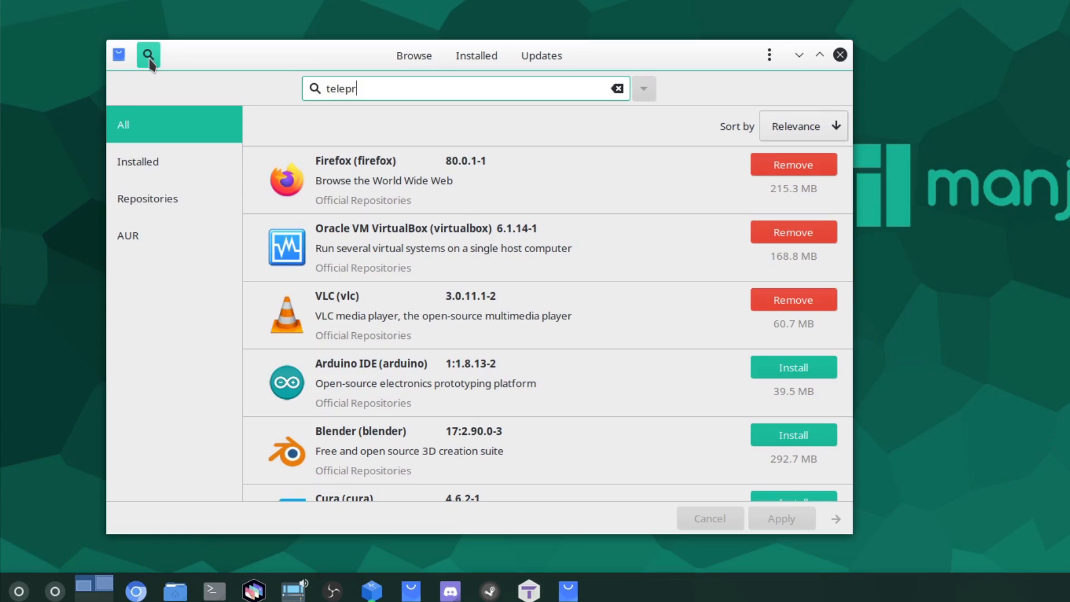
Search Pop!_Shop for the teleprompter app, finding no results
text(omt)
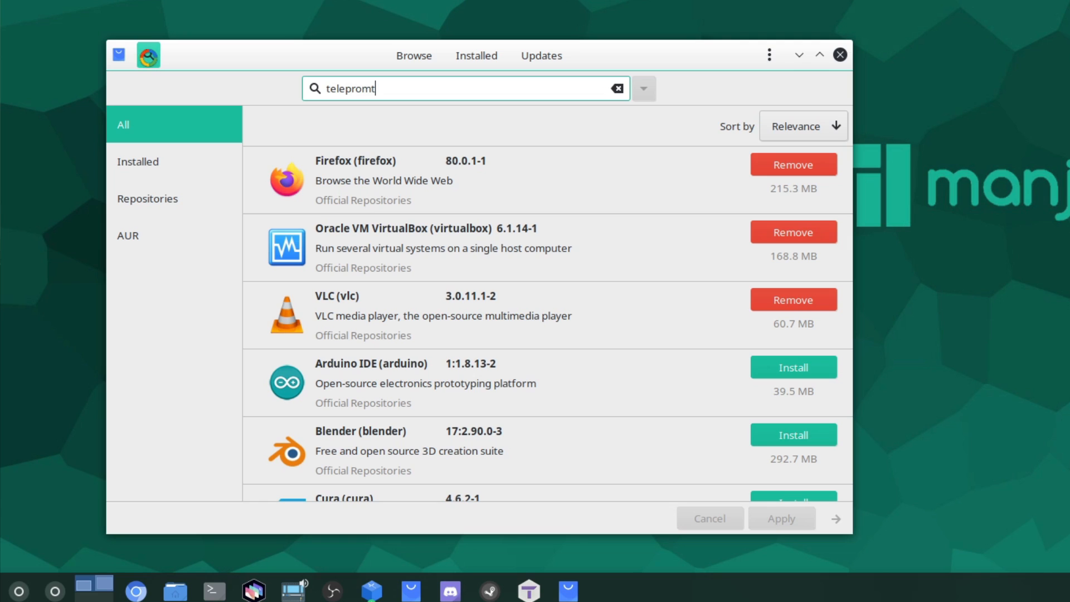
key(Return)
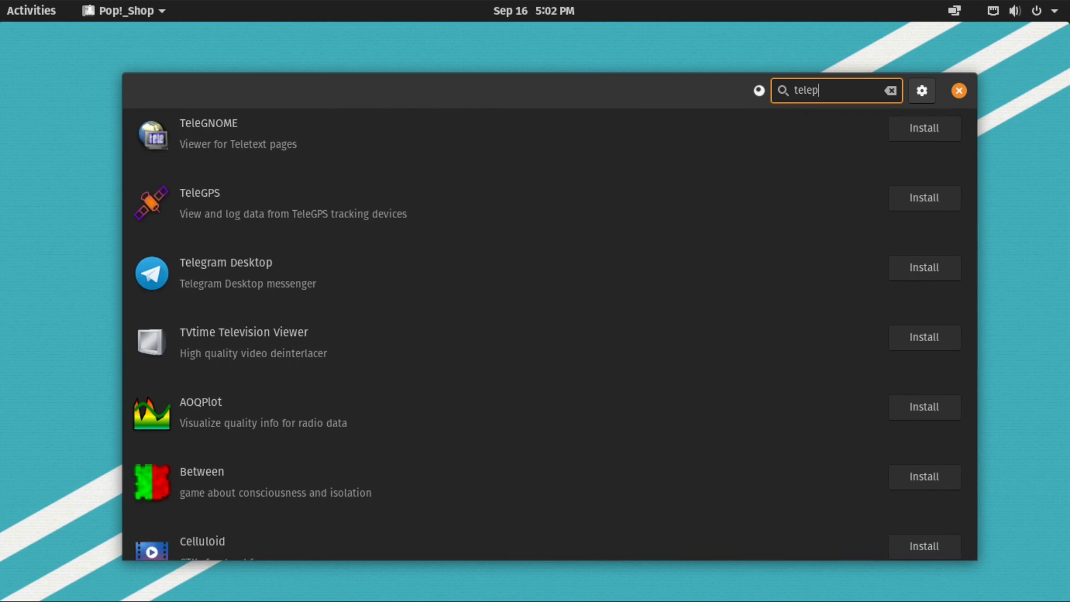
text(r)
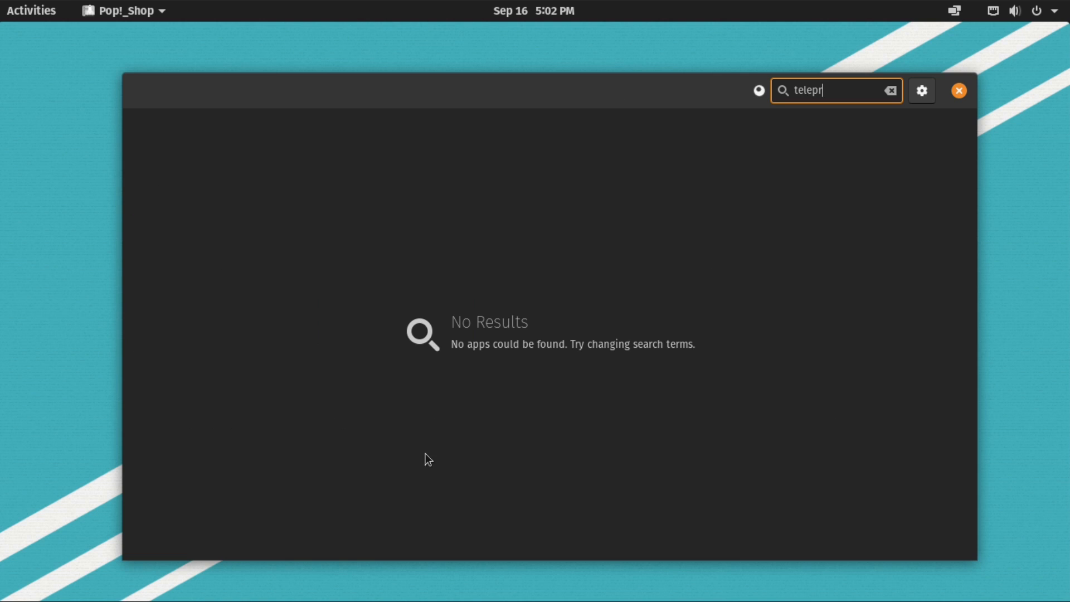
Attempt to install the imaginary-teleprompter .deb in Eddy, which fails
click(958, 90)
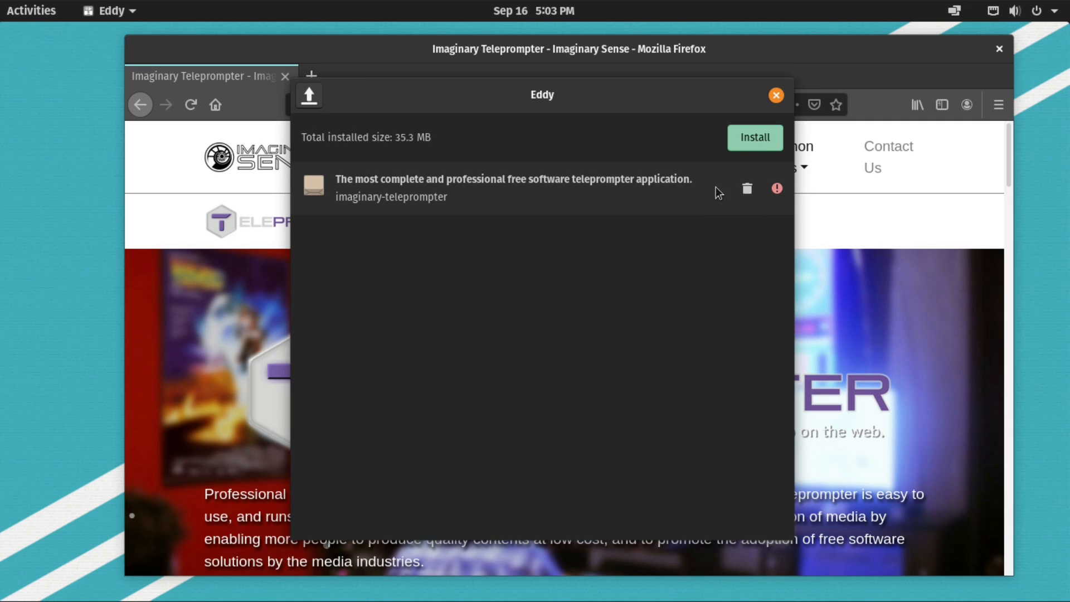
click(753, 137)
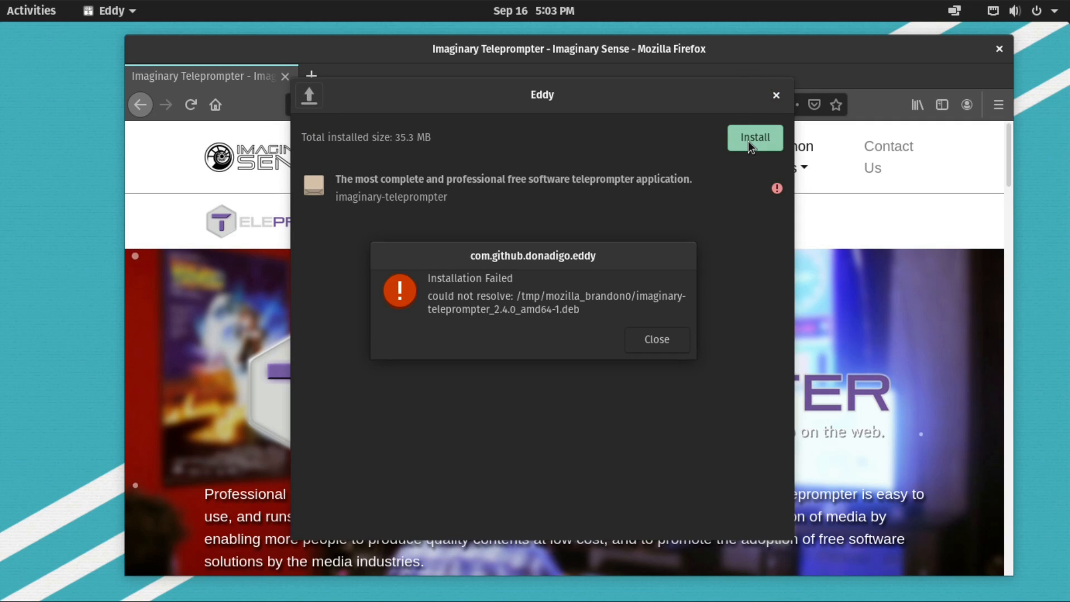
mouse_move(613, 357)
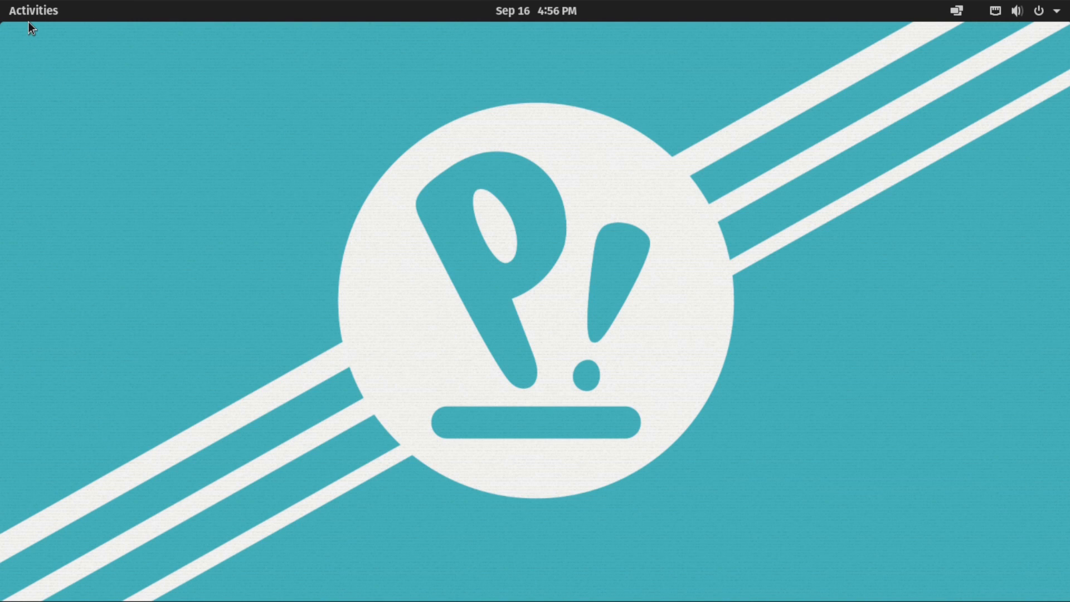
Launch a terminal from Activities and run apt install for the KDE Plasma desktop
click(32, 10)
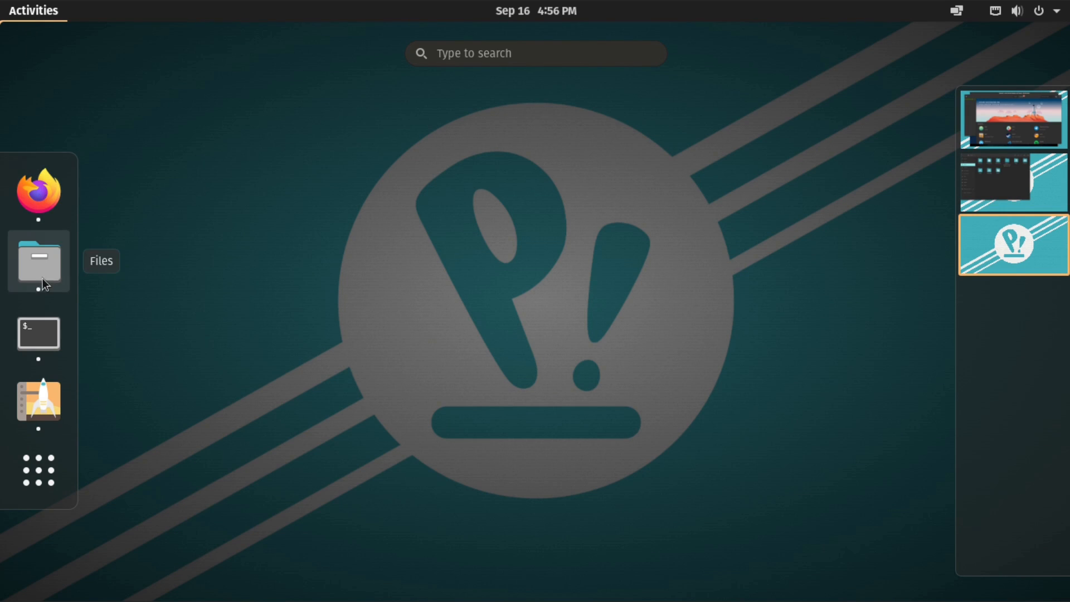
mouse_move(993, 272)
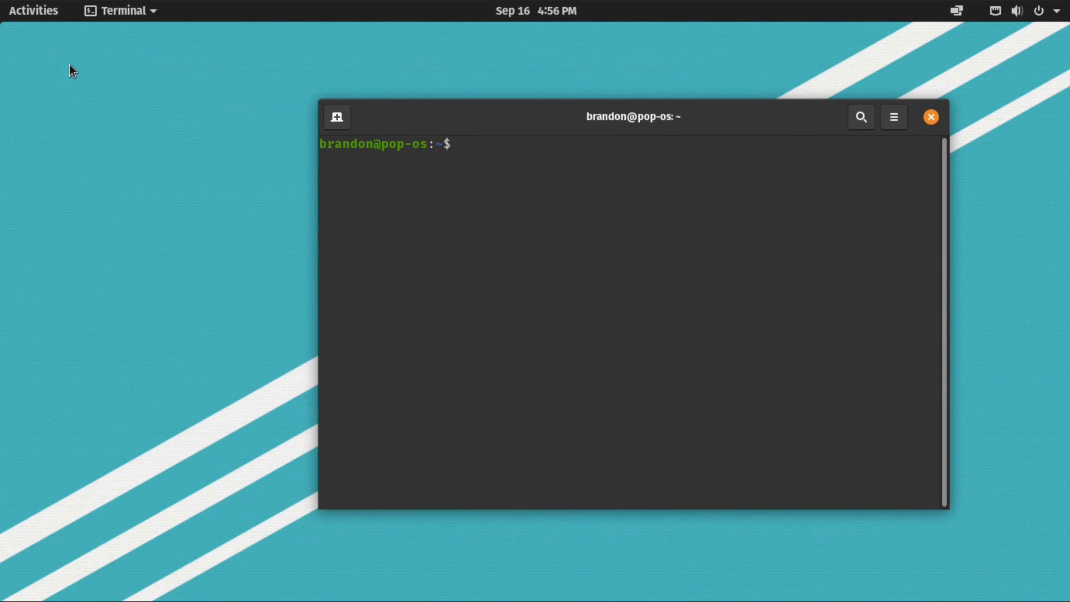
click(32, 10)
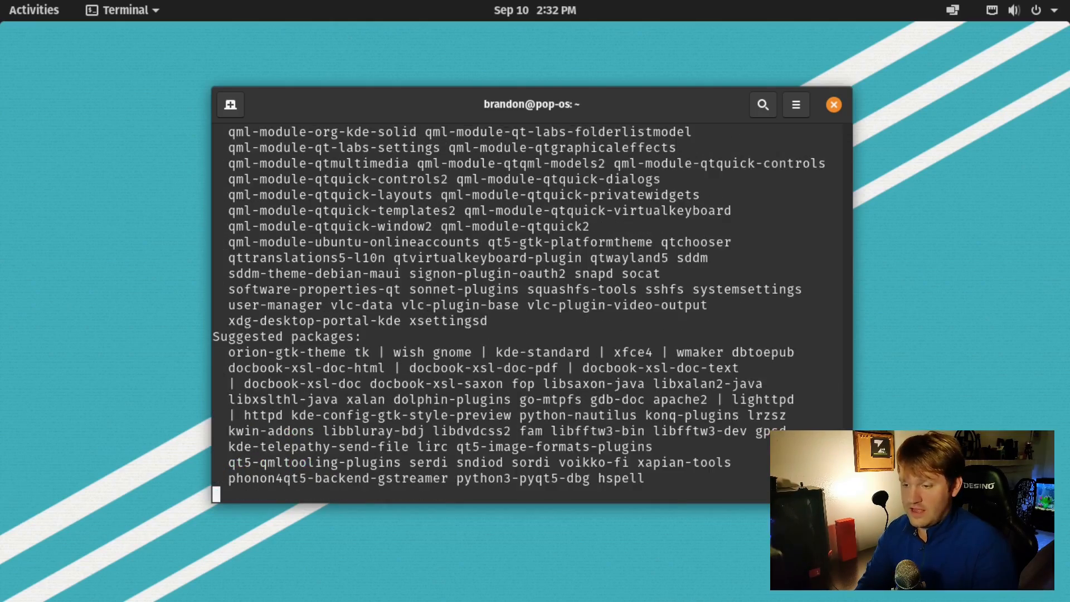
Reach Global Theme under Appearance in KDE System Settings via the Kickoff favourites
click(11, 585)
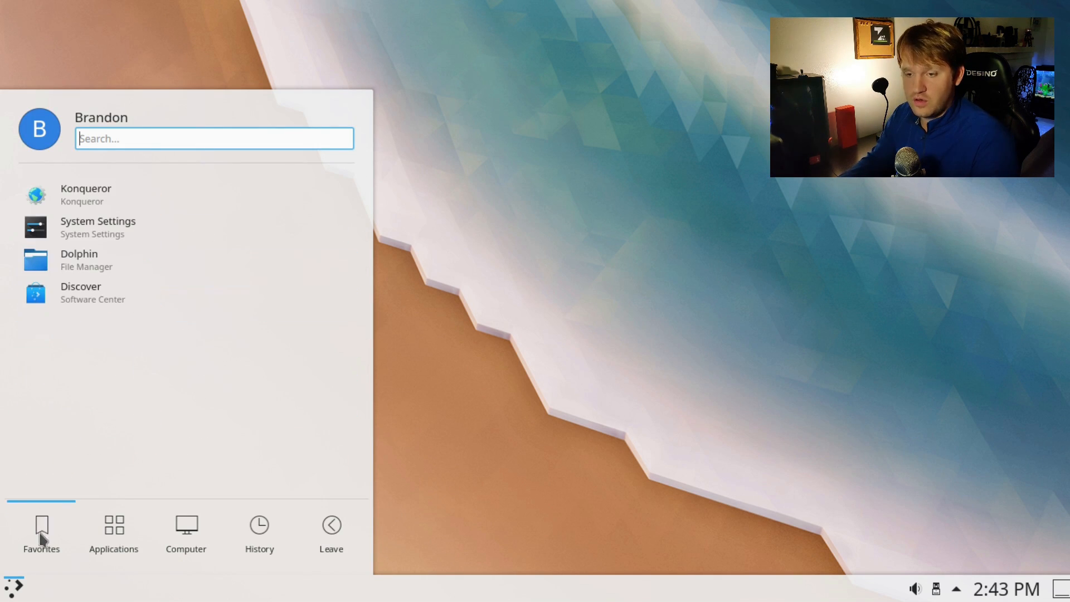
click(98, 227)
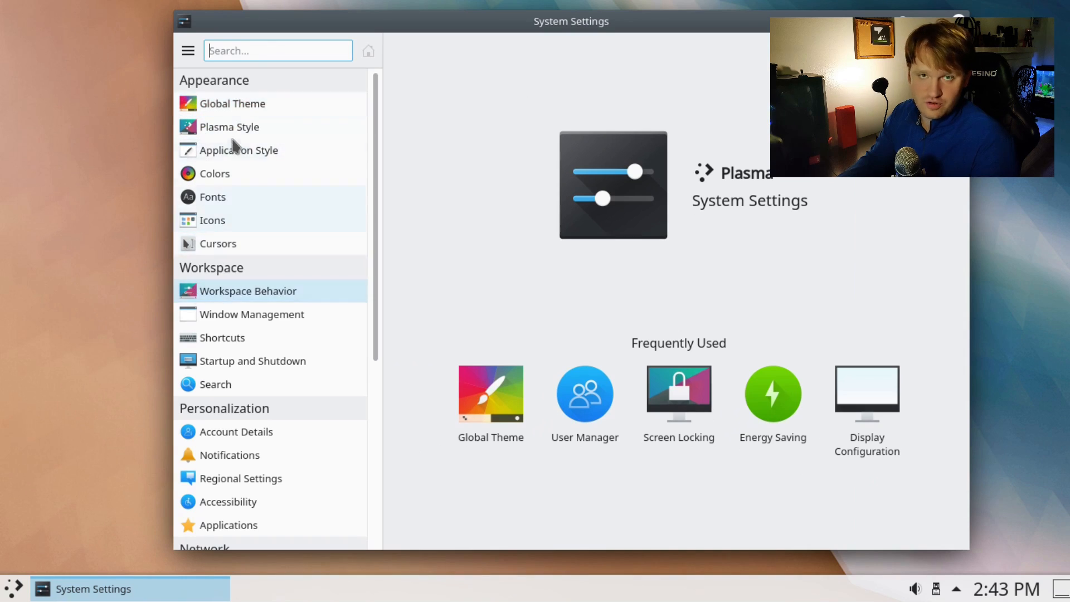
mouse_move(231, 102)
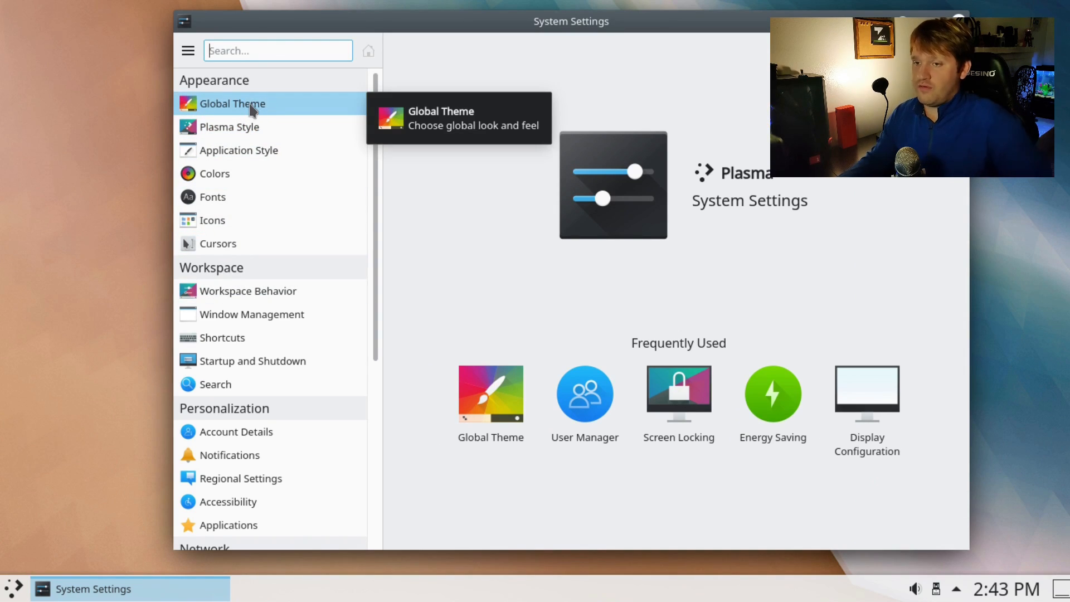
click(231, 102)
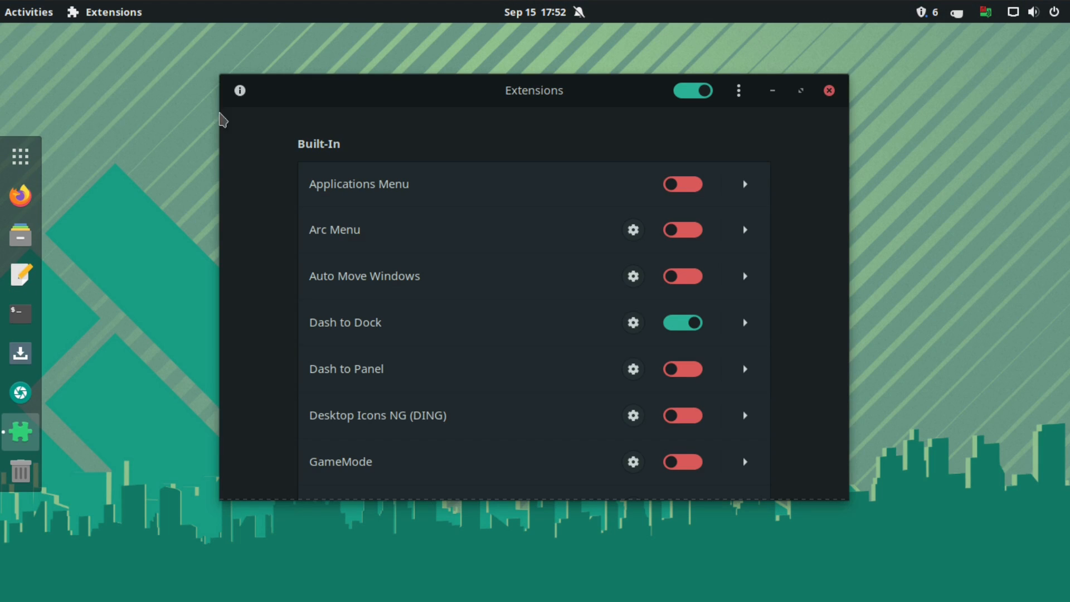
Scroll through the installed GNOME extensions and bring up the Dash to Dock settings
scroll(down, 3)
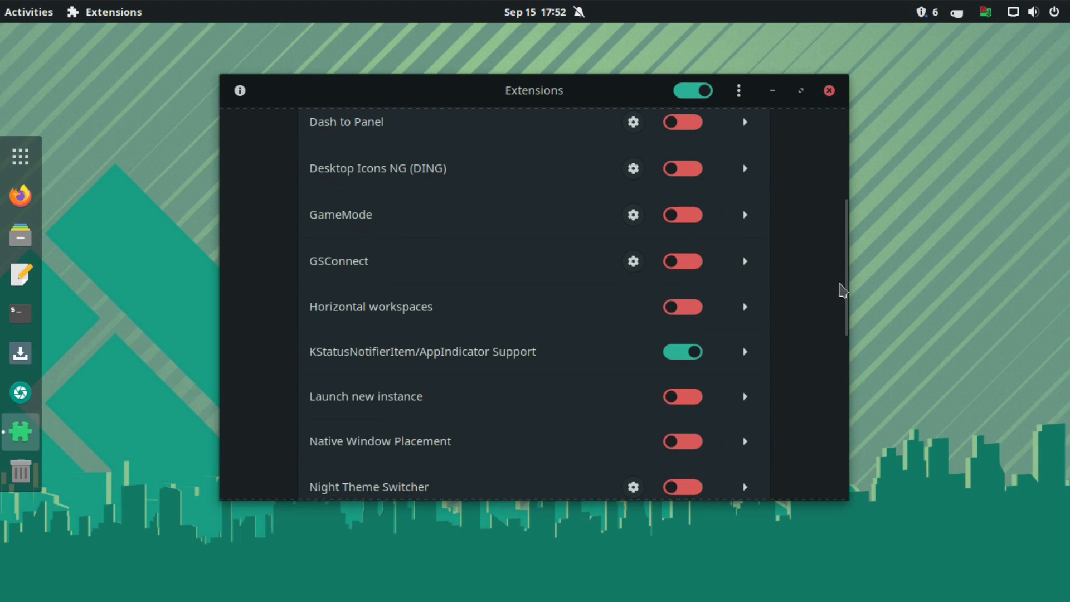
scroll(down, 3)
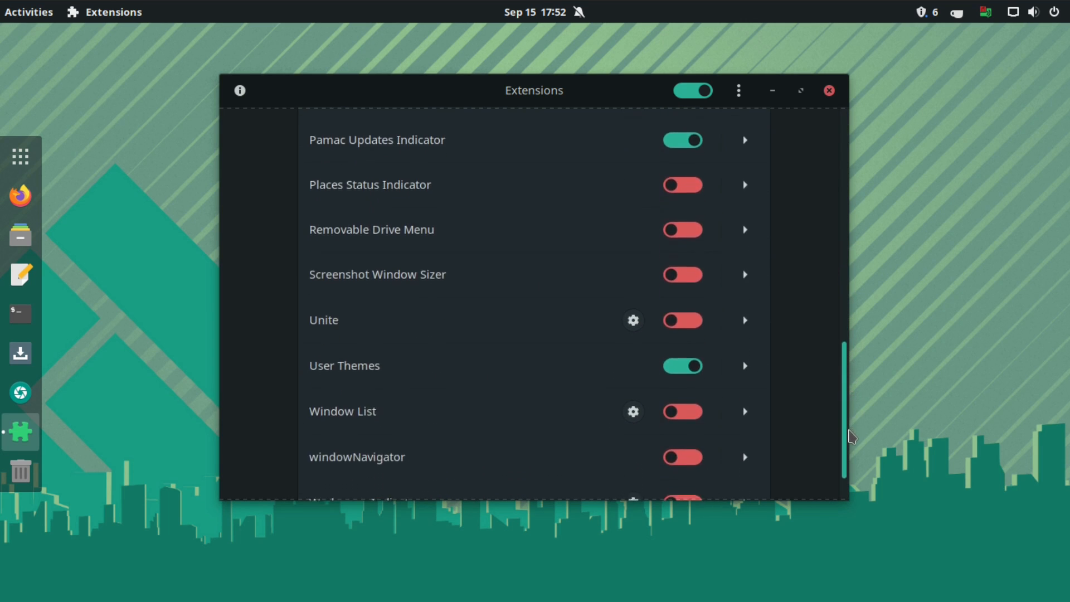
scroll(up, 3)
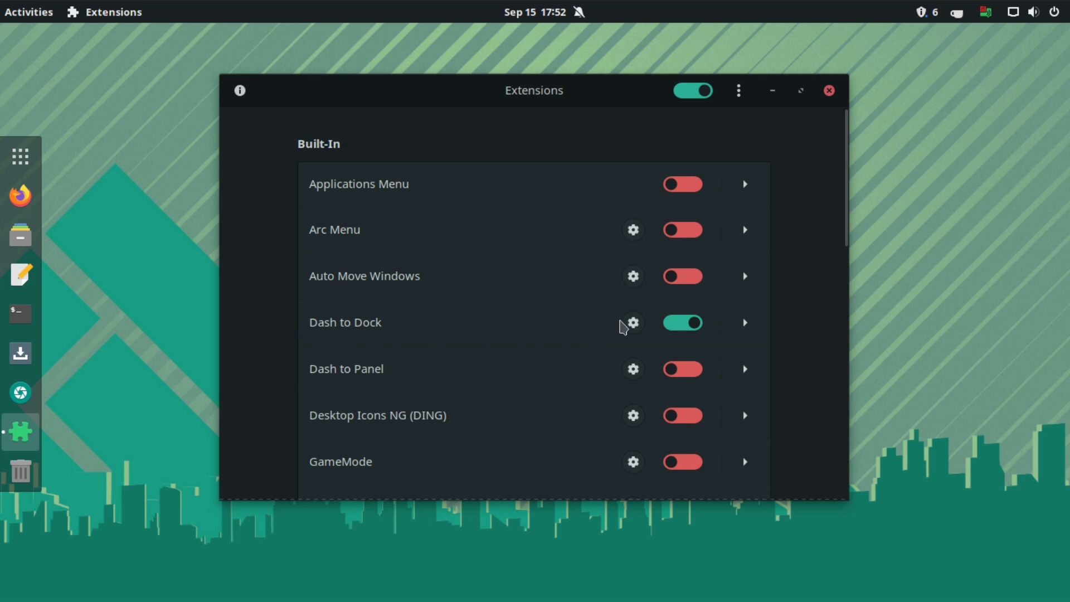
click(631, 322)
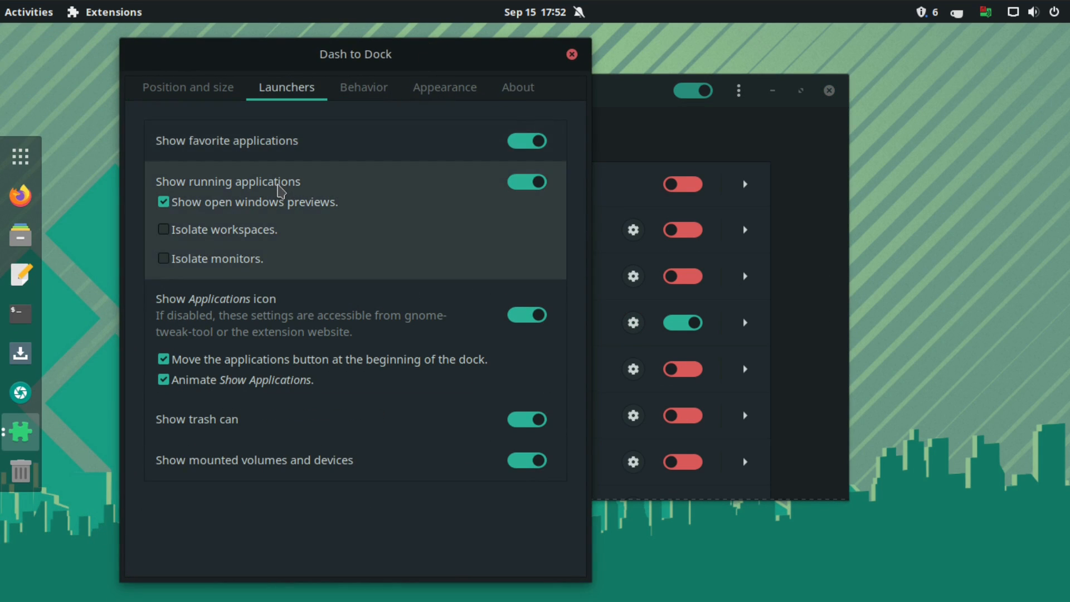
click(364, 87)
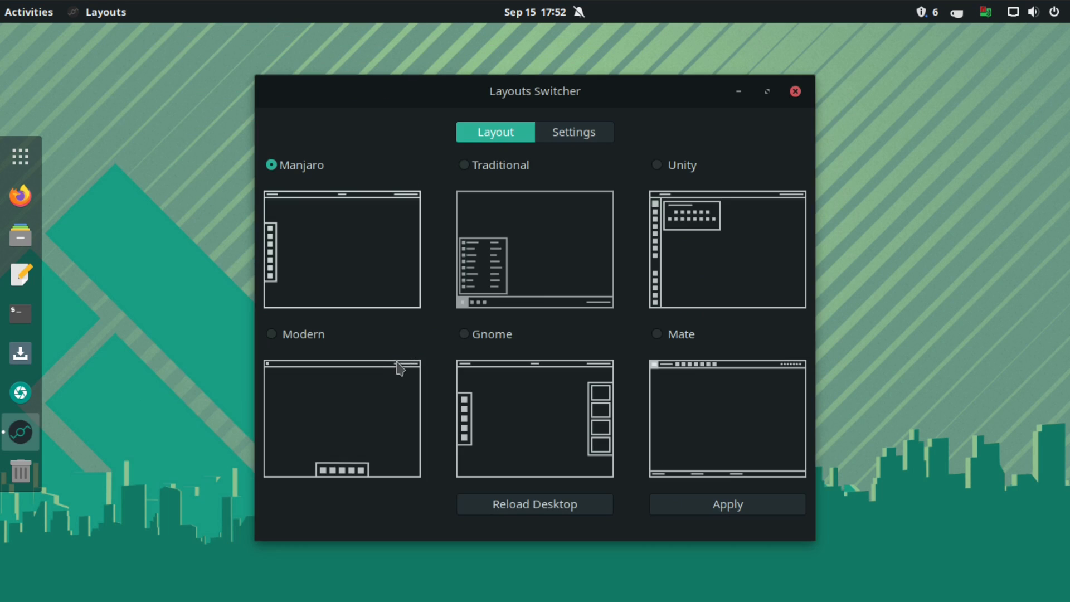
Apply the Unity layout, then the Traditional layout, in Manjaro Layouts Switcher
click(657, 164)
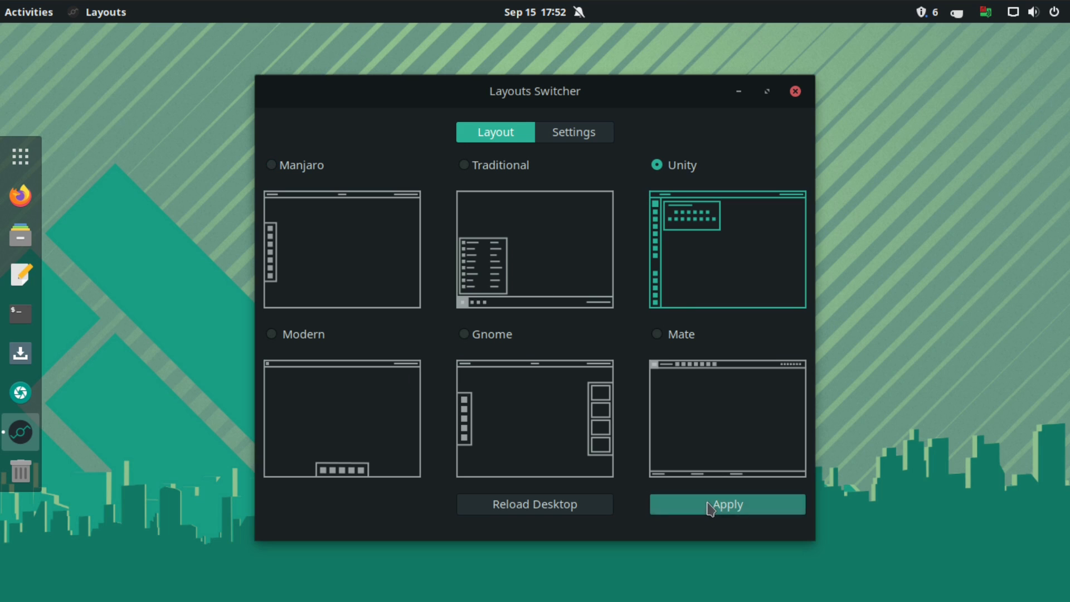
click(727, 504)
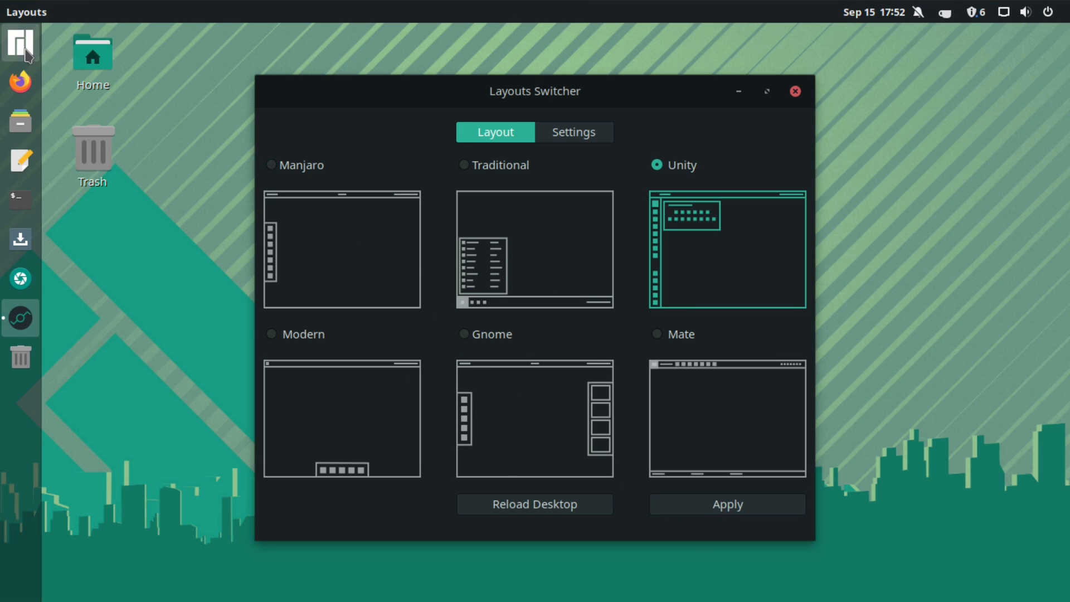
mouse_move(742, 151)
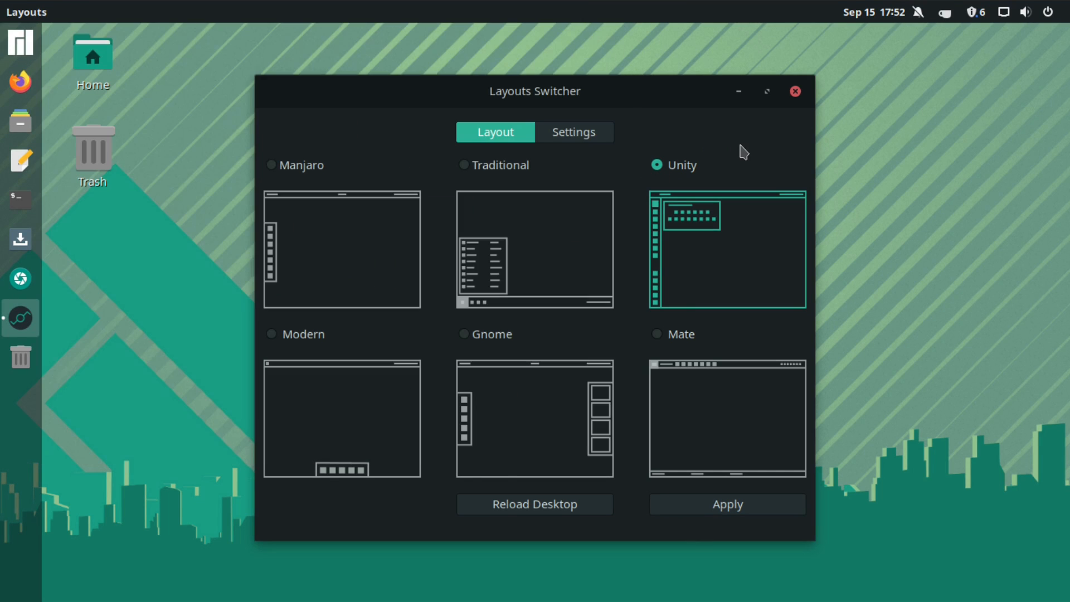
click(465, 165)
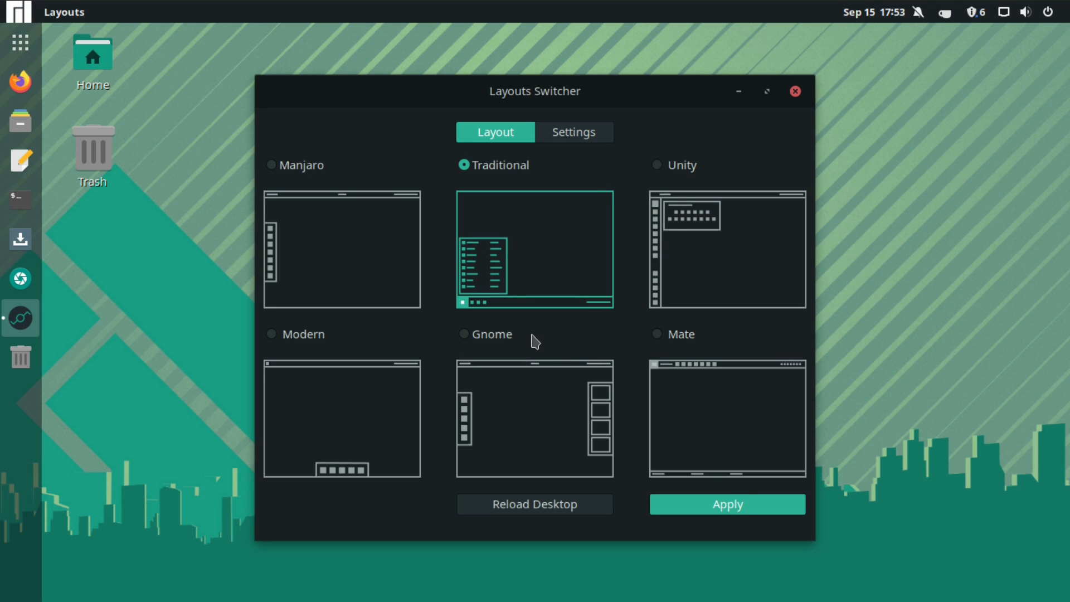
click(725, 504)
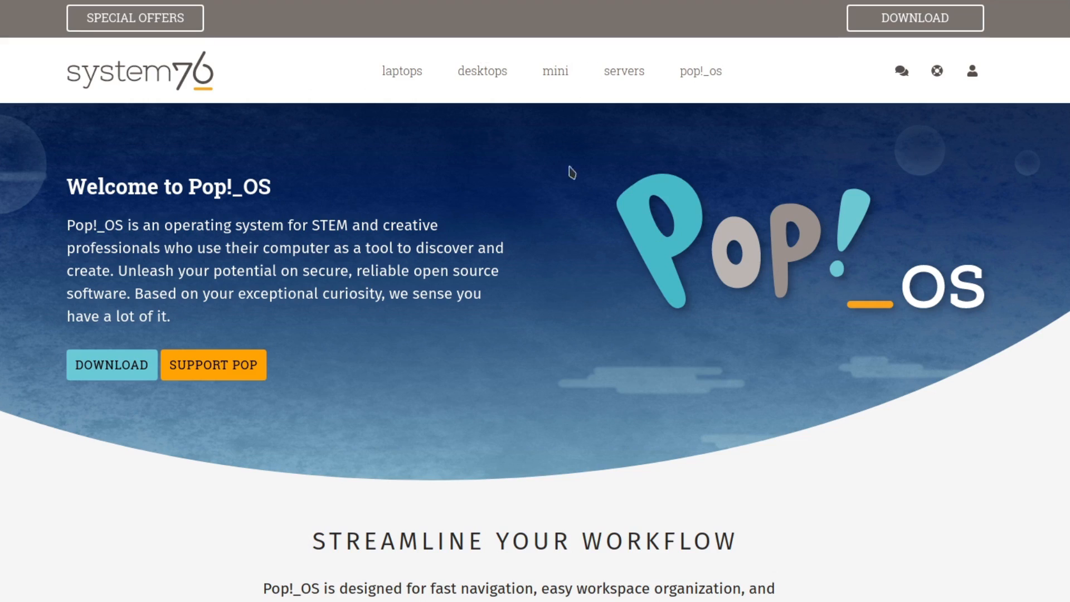
scroll(down, 3)
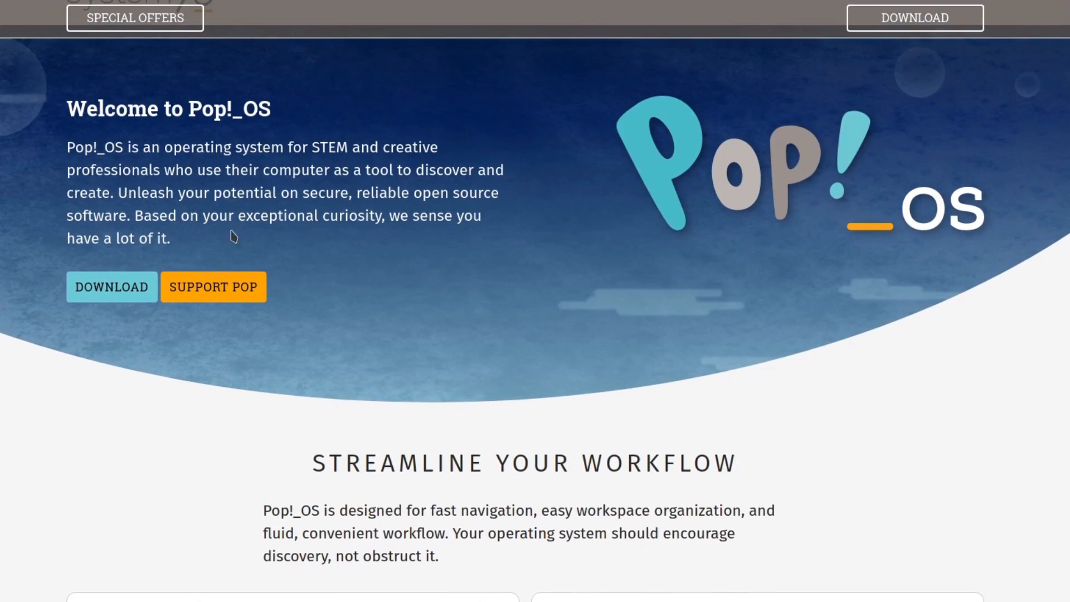